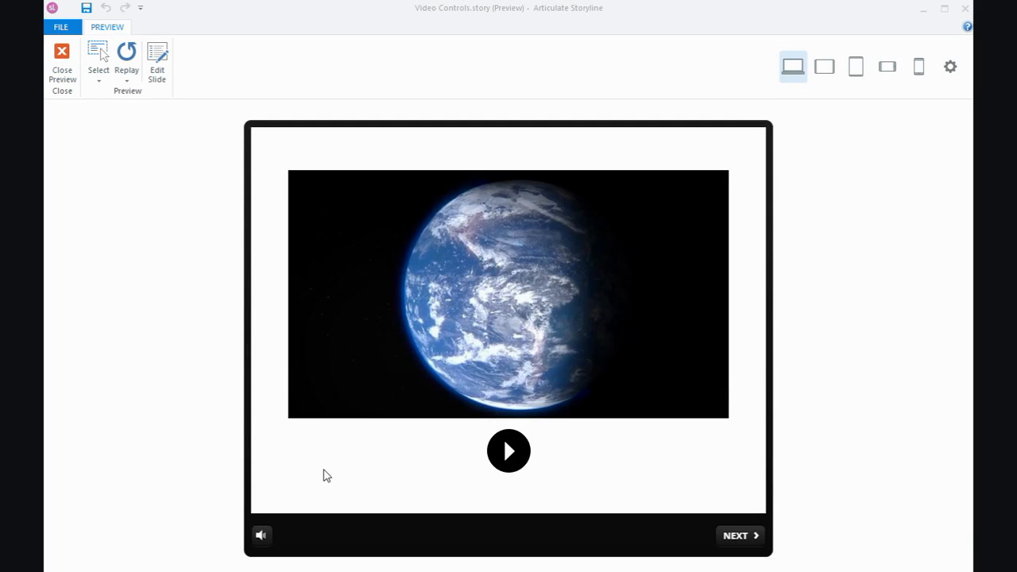
{"action": "mouse_move", "coordinate": [402, 474]}
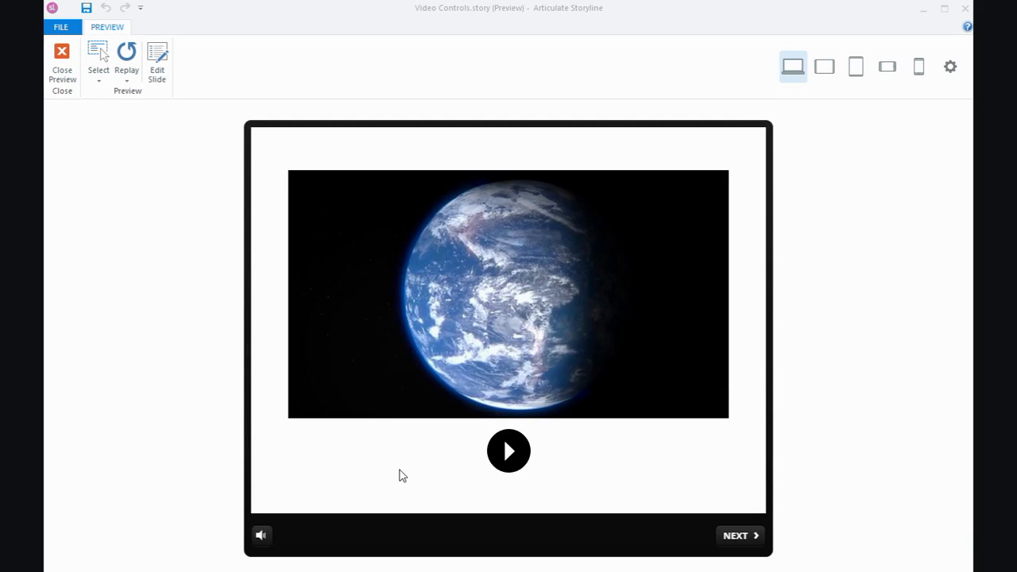
Click the round control repeatedly to play, pause, resume and pause the Earth video.
{"action": "left_click", "coordinate": [507, 450]}
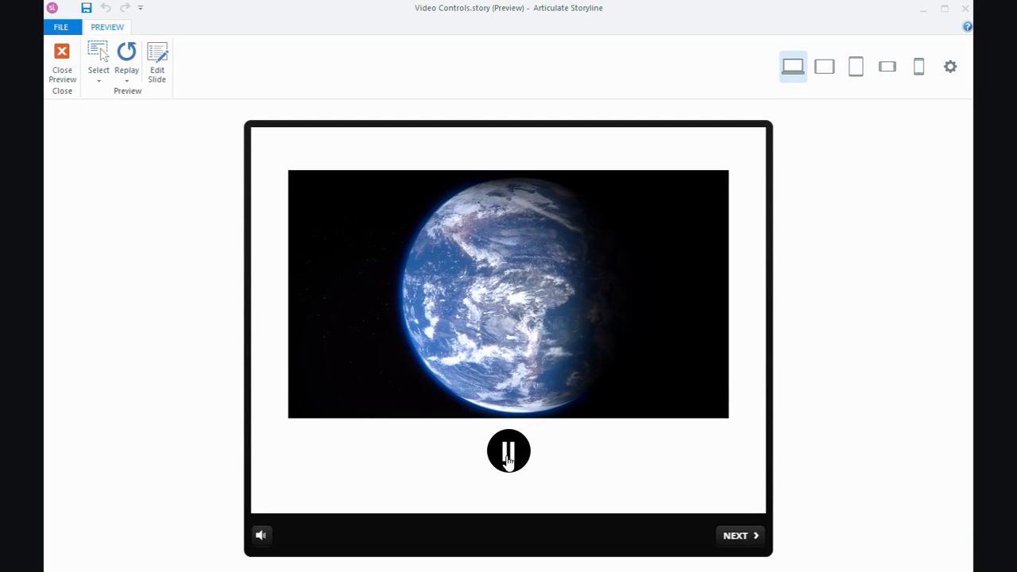
{"action": "left_click", "coordinate": [509, 452]}
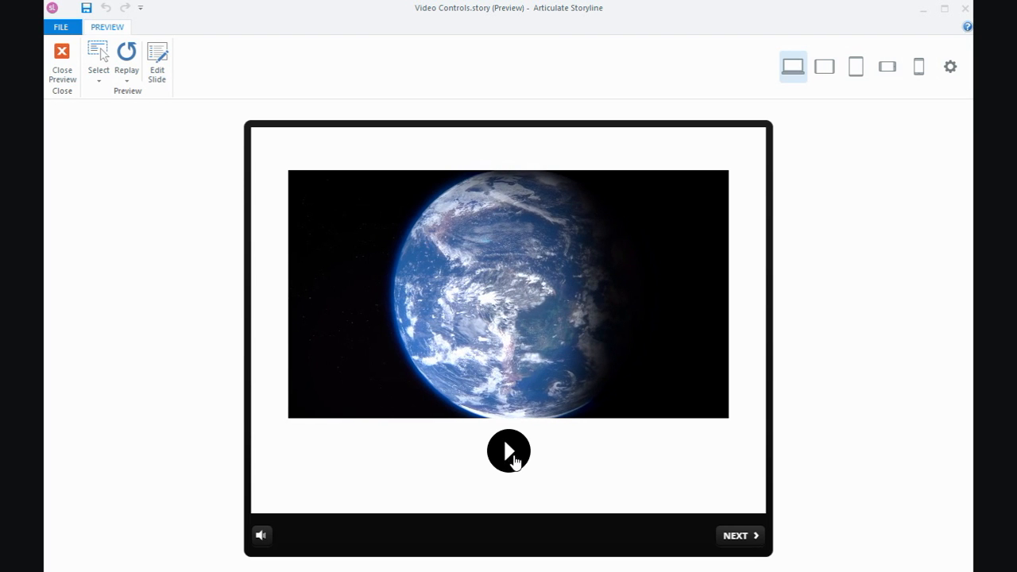
{"action": "left_click", "coordinate": [508, 450]}
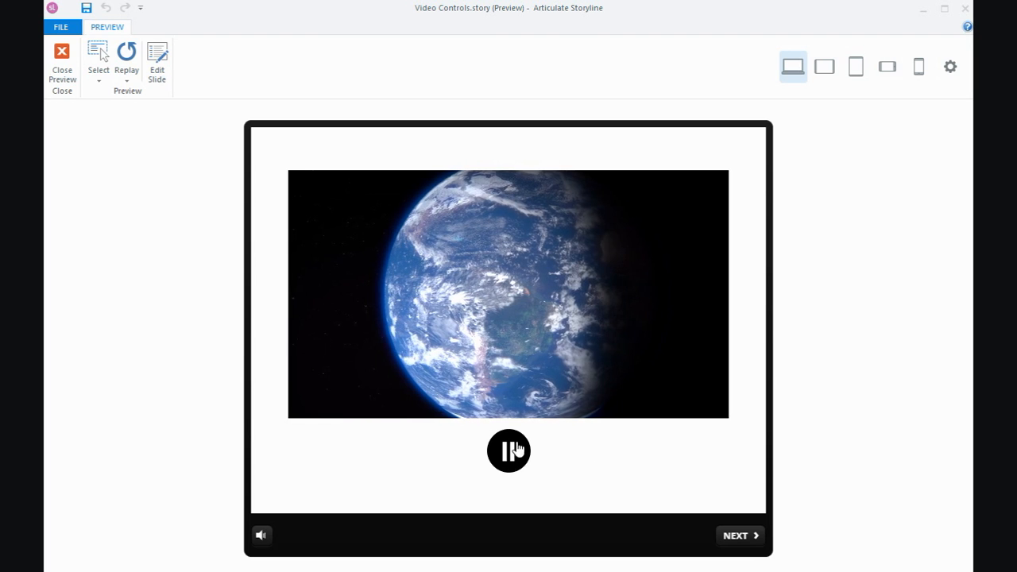
{"action": "left_click", "coordinate": [508, 451]}
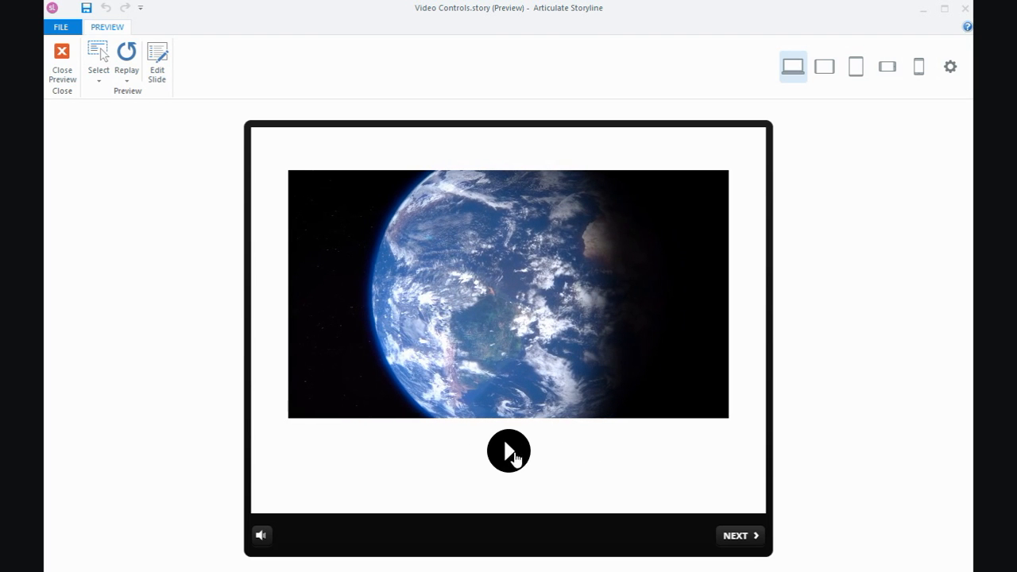
{"action": "left_click", "coordinate": [508, 450]}
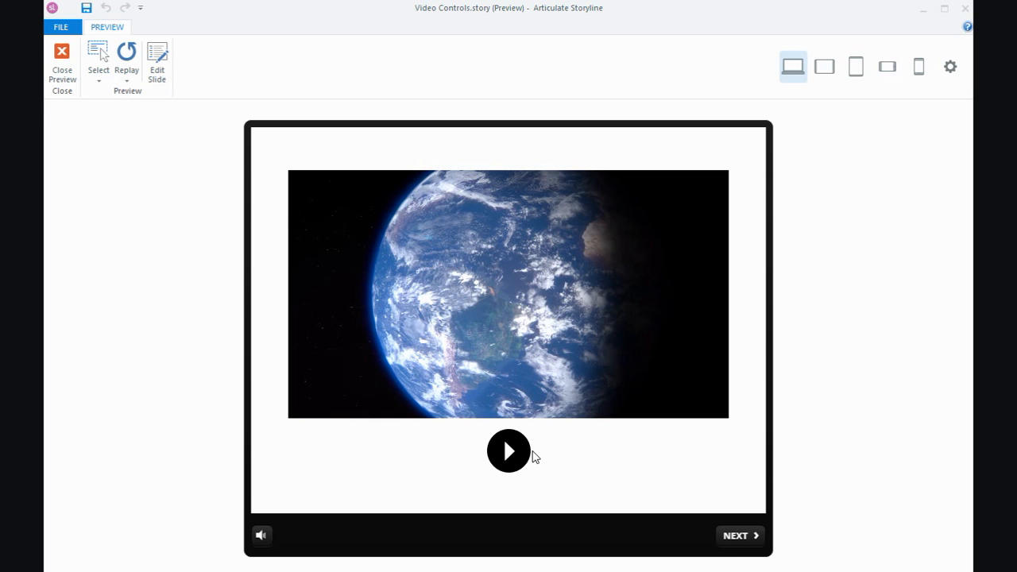
{"action": "mouse_move", "coordinate": [158, 170]}
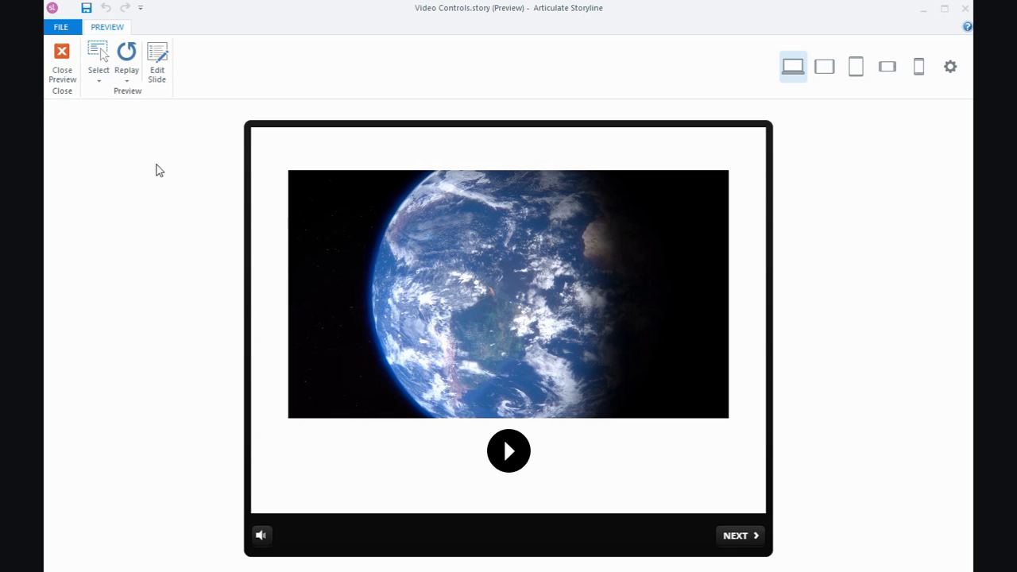
Close the preview and set the Earth video's Play Video option to When triggered.
{"action": "left_click", "coordinate": [61, 59]}
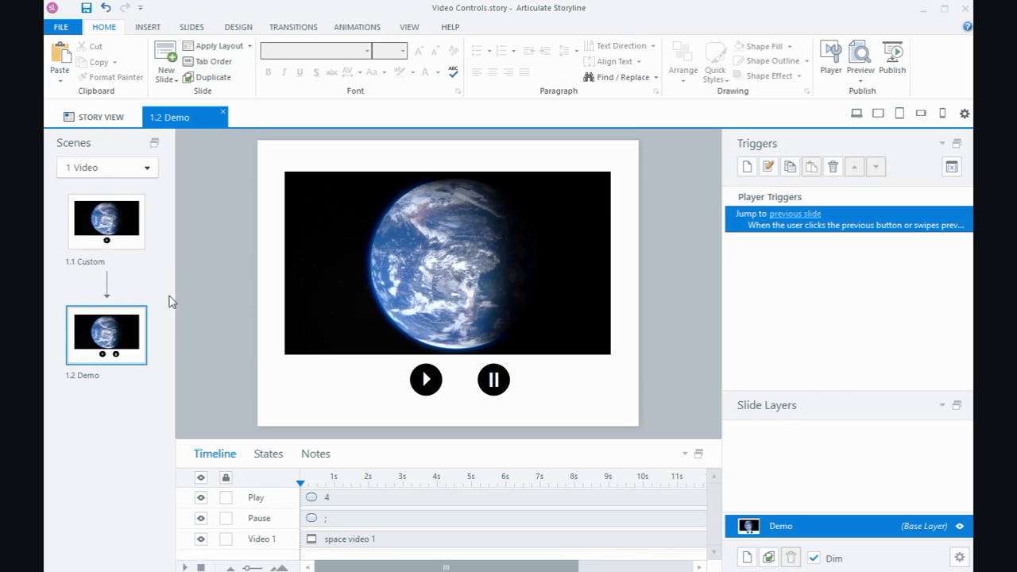
{"action": "mouse_move", "coordinate": [264, 354]}
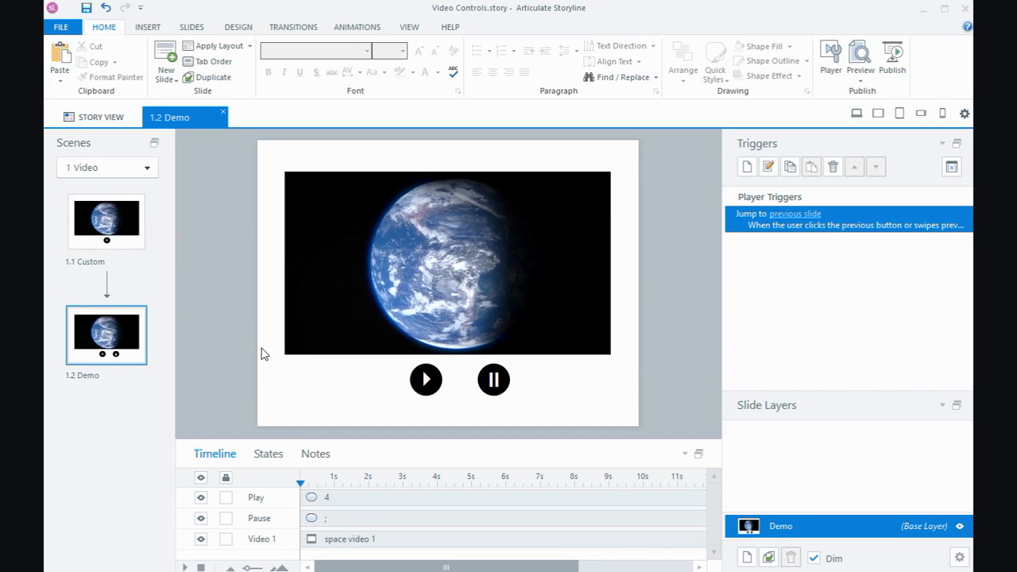
{"action": "left_click", "coordinate": [447, 262]}
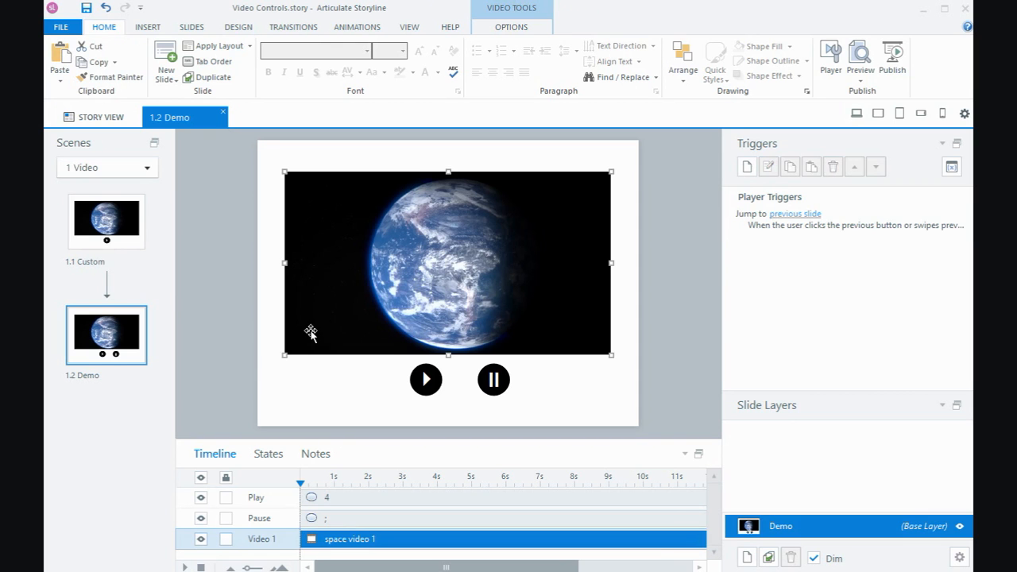
{"action": "mouse_move", "coordinate": [509, 46]}
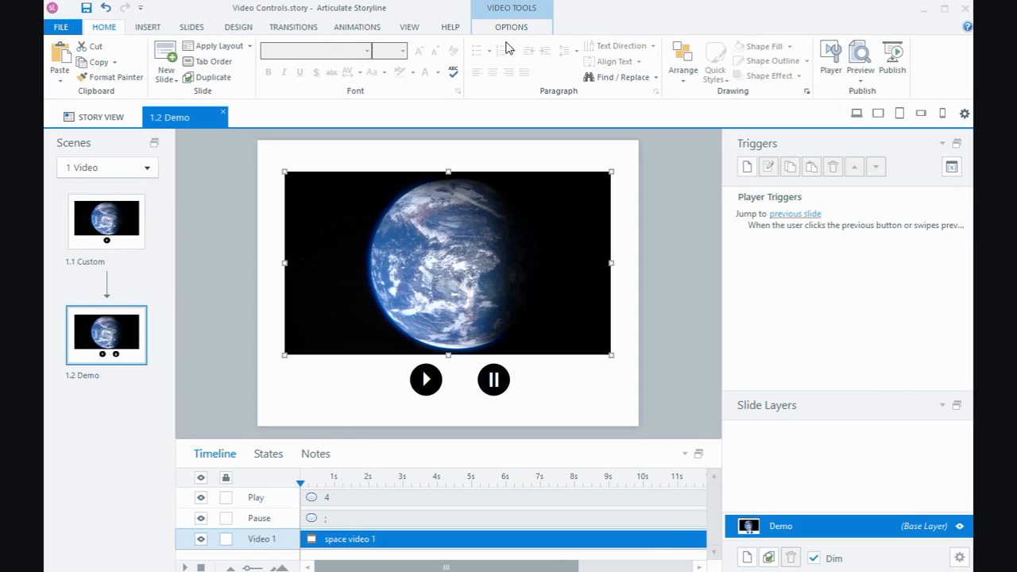
{"action": "left_click", "coordinate": [511, 26]}
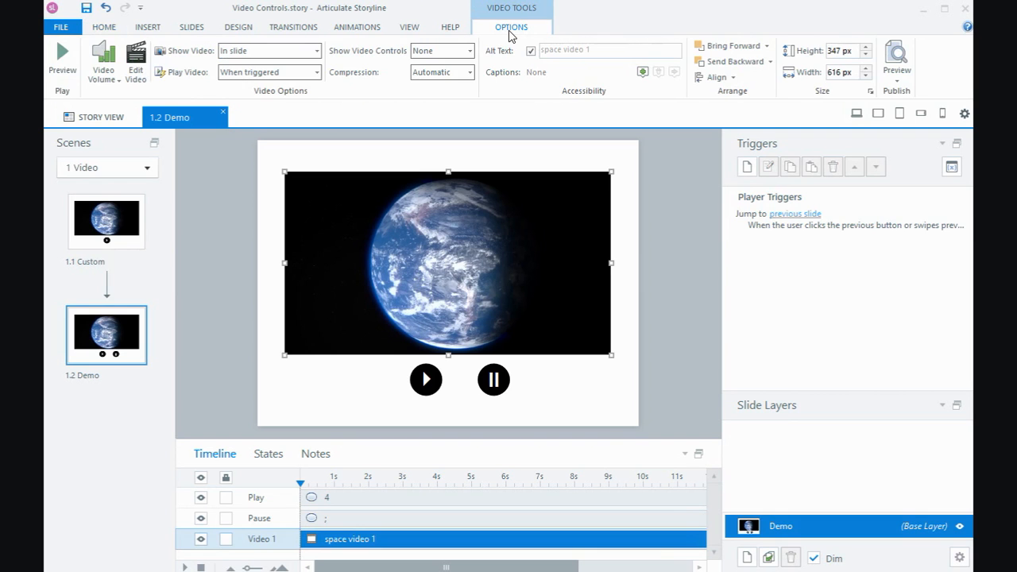
{"action": "left_click", "coordinate": [316, 72]}
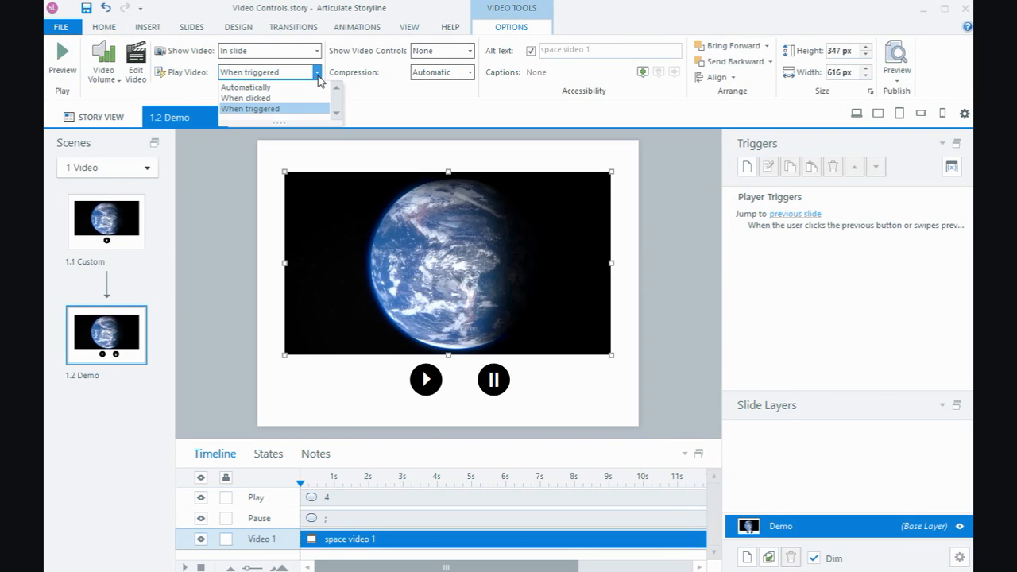
{"action": "mouse_move", "coordinate": [270, 109]}
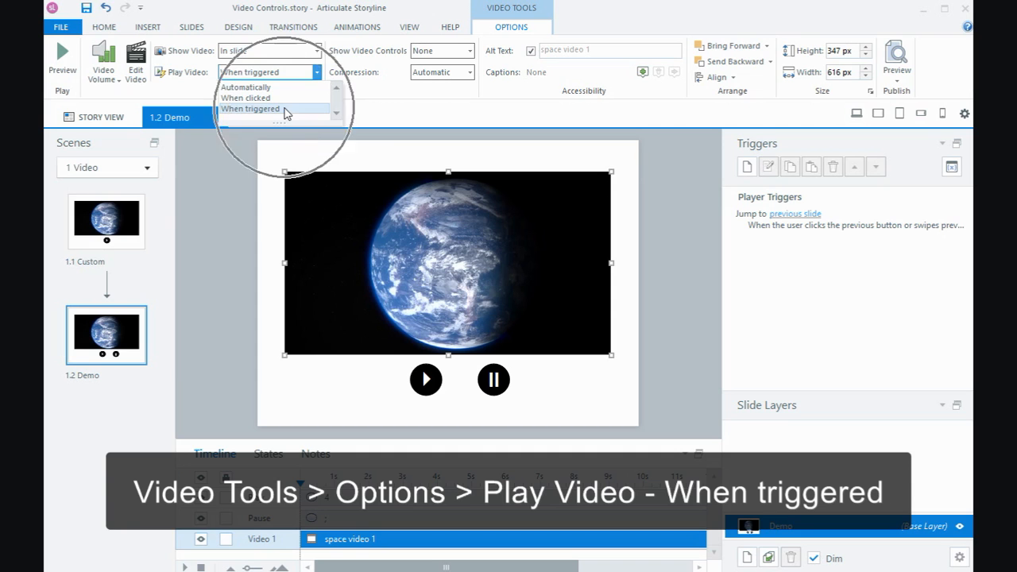
{"action": "left_click", "coordinate": [253, 109]}
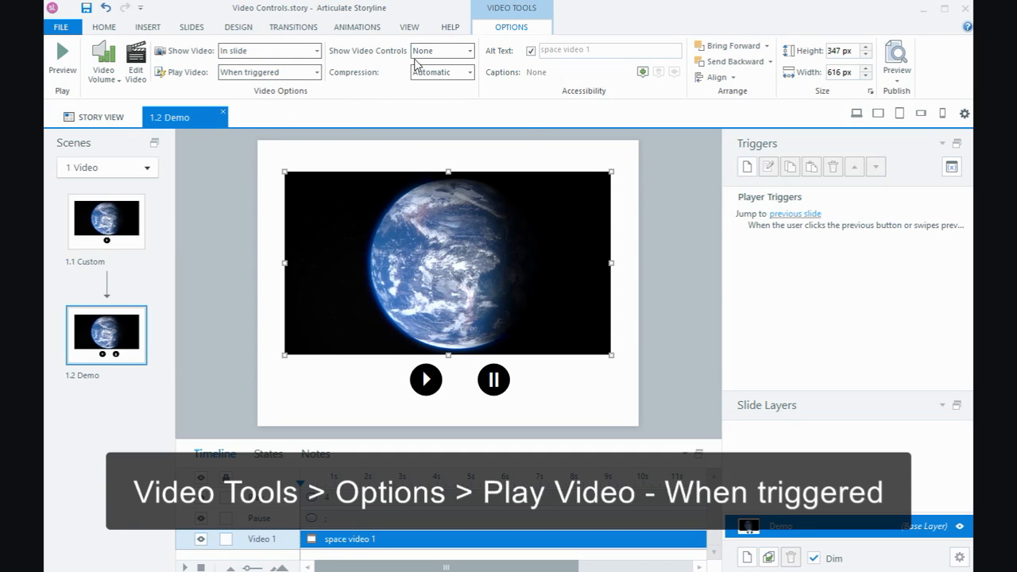
{"action": "mouse_move", "coordinate": [441, 50]}
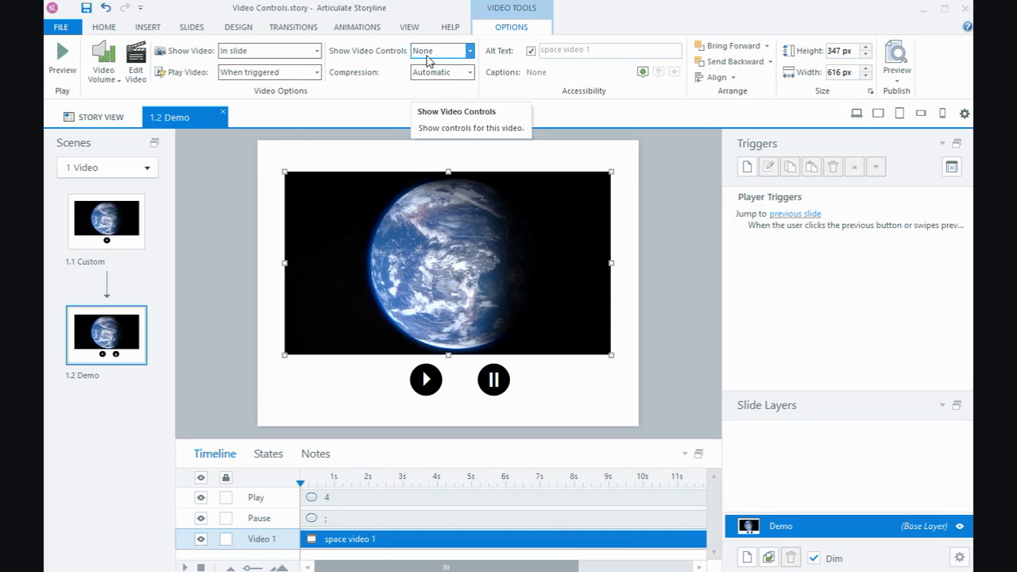
{"action": "mouse_move", "coordinate": [453, 156]}
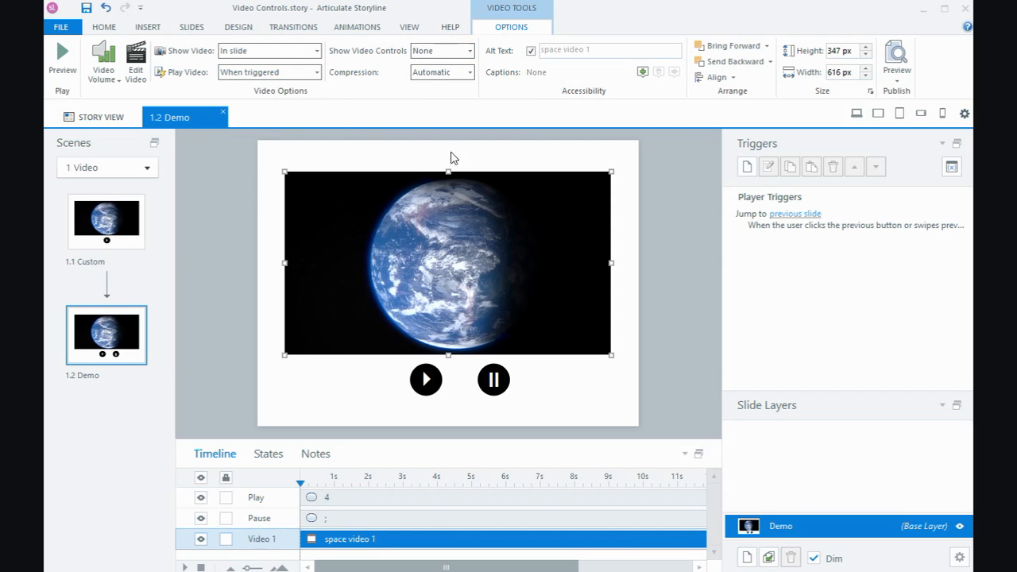
Select the Play and Pause circle shapes beneath the Earth video, ending with Play selected.
{"action": "left_click", "coordinate": [425, 379]}
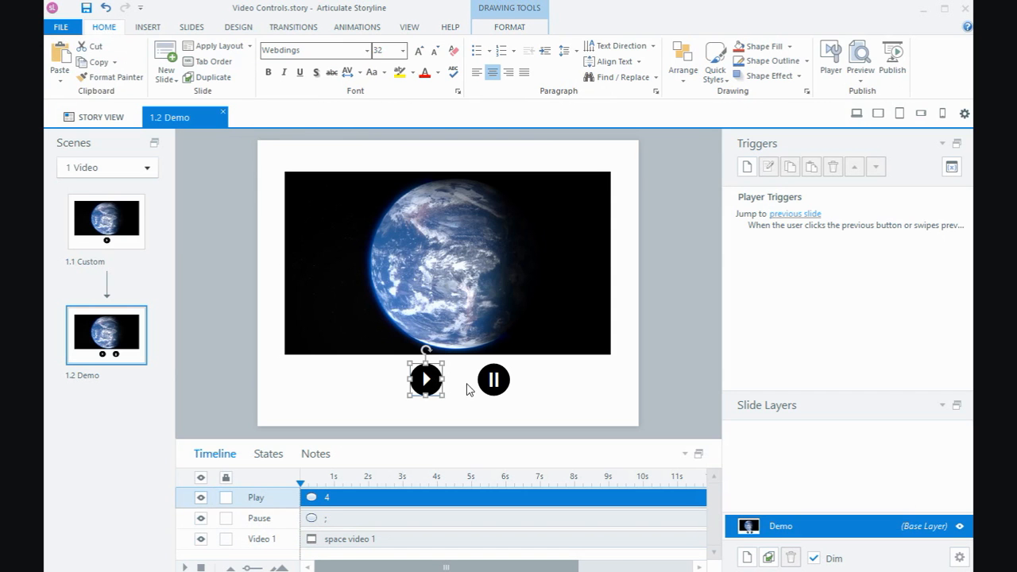
{"action": "mouse_move", "coordinate": [483, 388]}
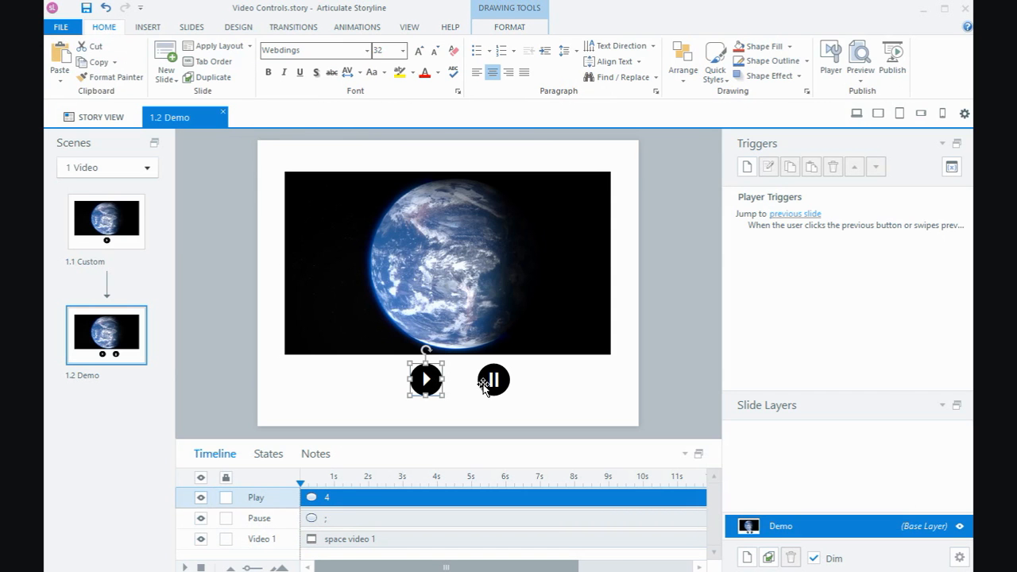
{"action": "left_click", "coordinate": [494, 378]}
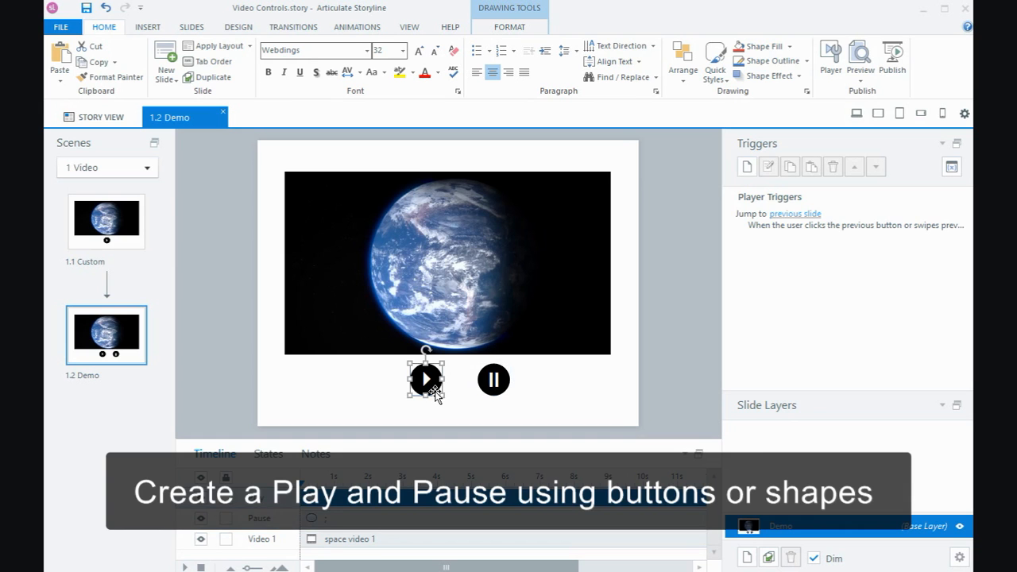
{"action": "left_click", "coordinate": [427, 379]}
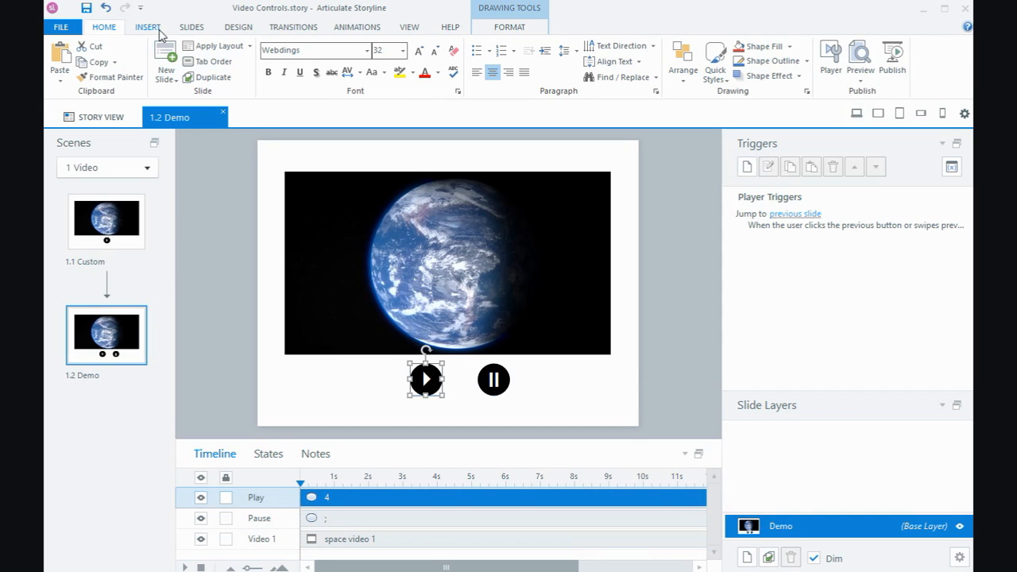
{"action": "left_click", "coordinate": [147, 26]}
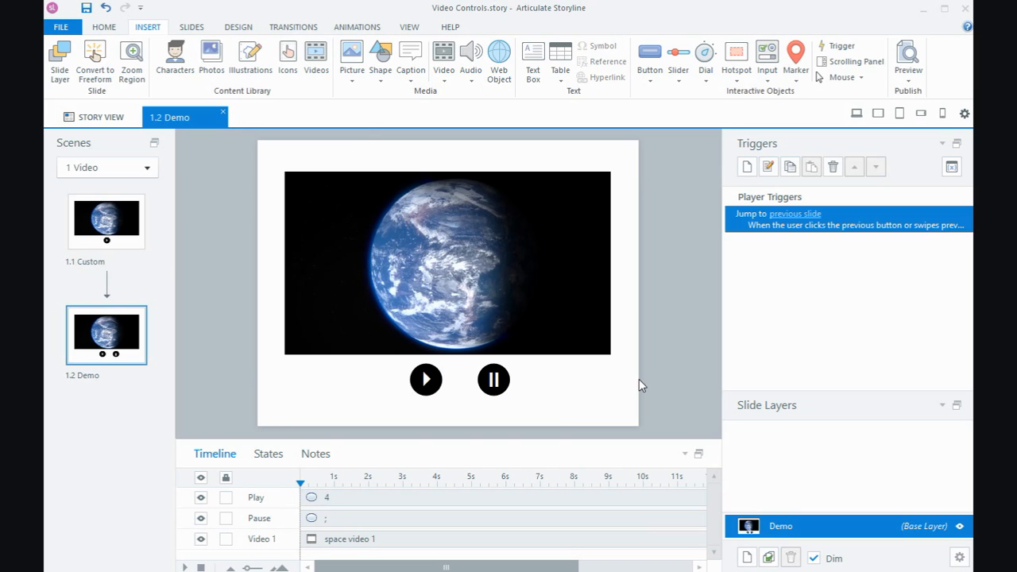
Add a Play media trigger for Video 1 - space video 1 on the Play shape.
{"action": "left_click", "coordinate": [426, 378]}
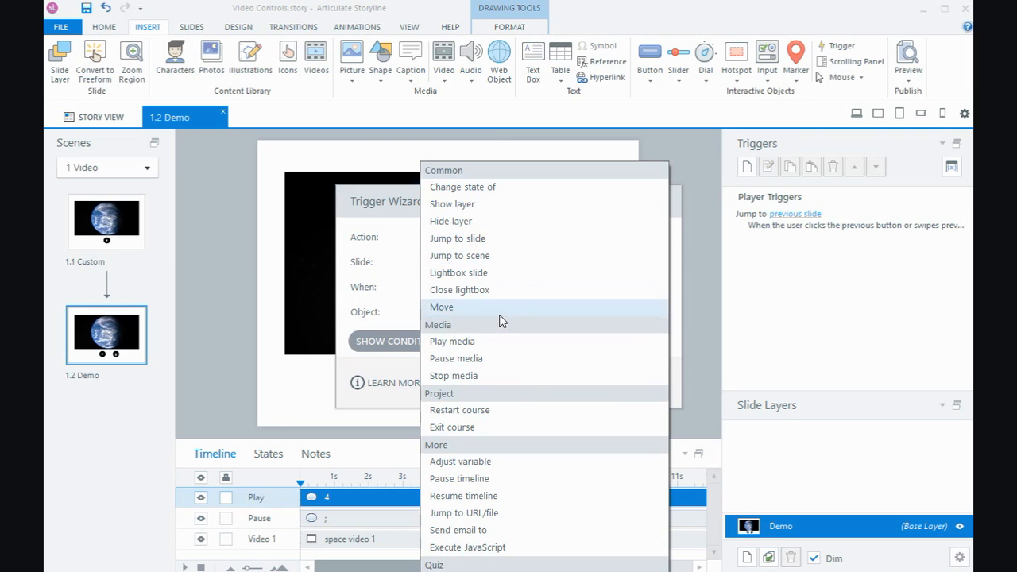
{"action": "left_click", "coordinate": [452, 341]}
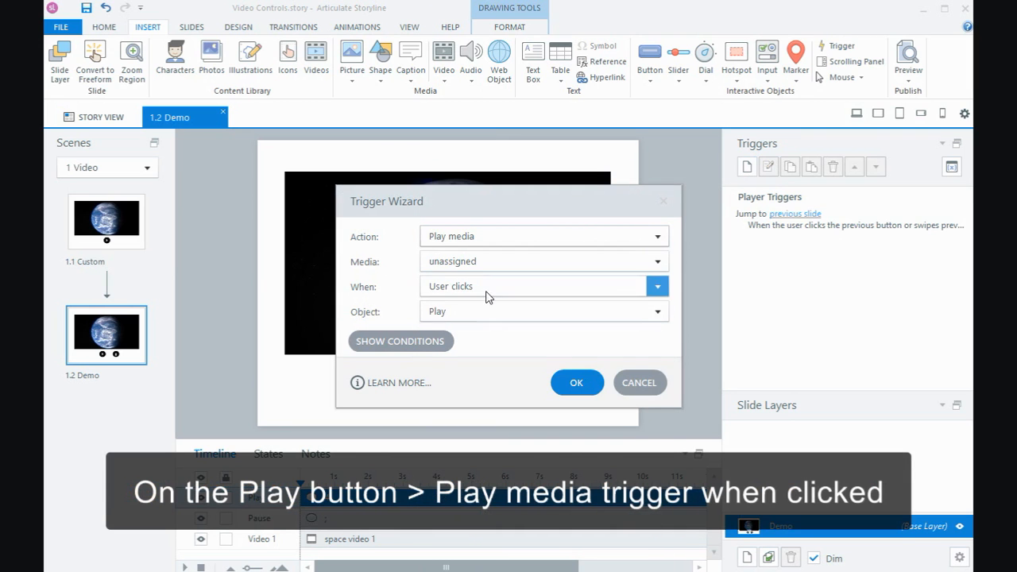
{"action": "left_click", "coordinate": [657, 260]}
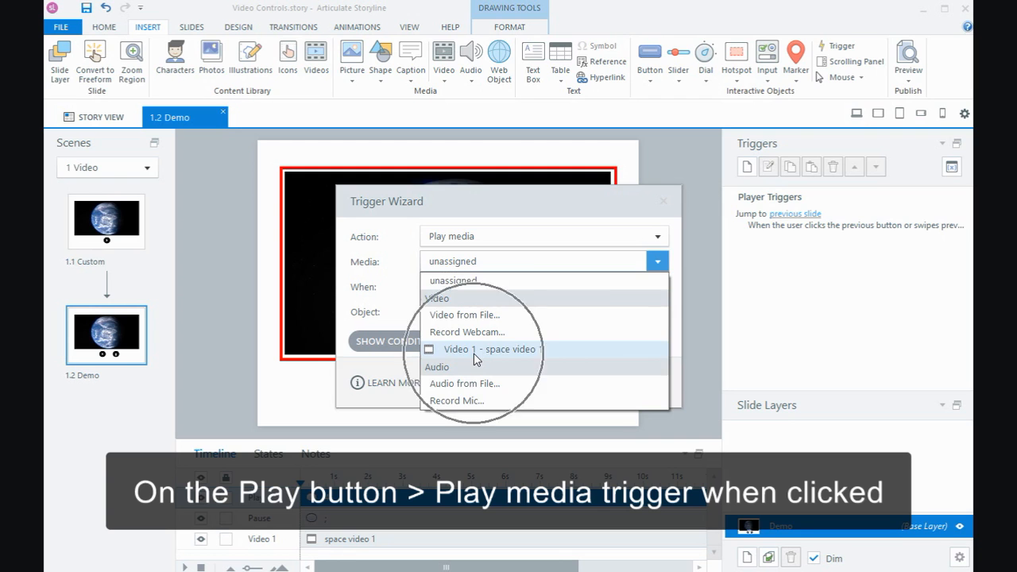
{"action": "left_click", "coordinate": [492, 349]}
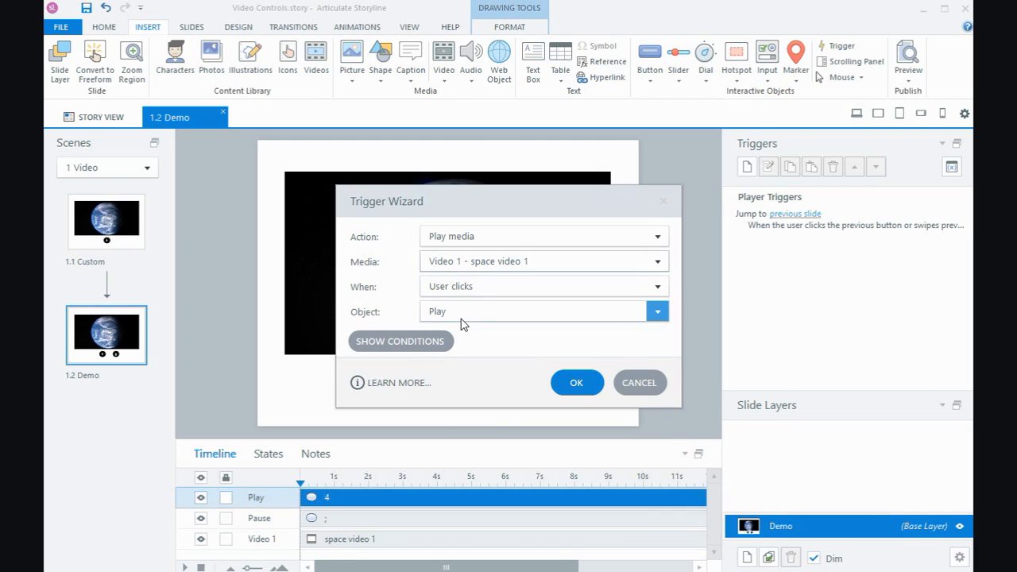
{"action": "left_click", "coordinate": [576, 382]}
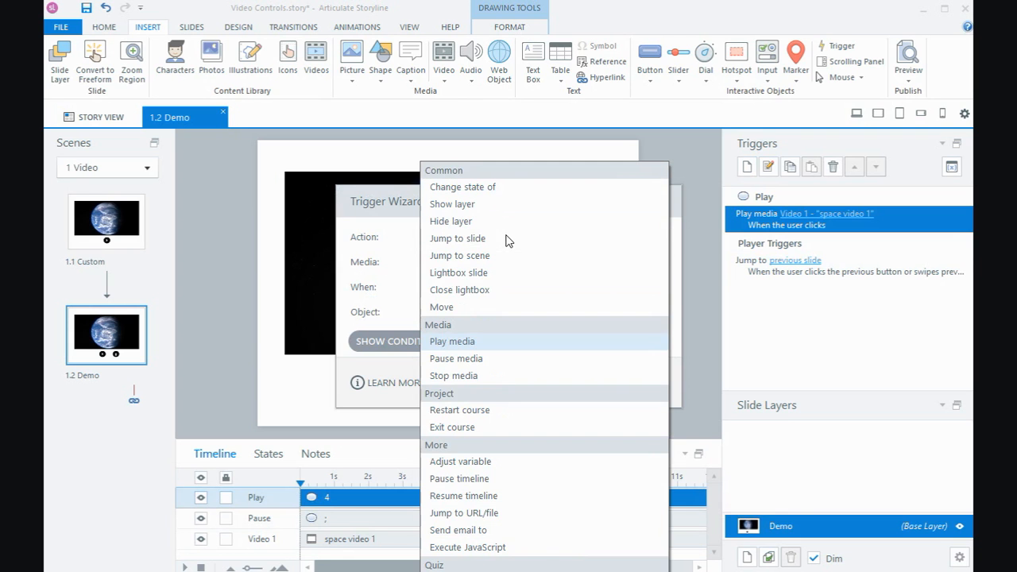
{"action": "mouse_move", "coordinate": [487, 359]}
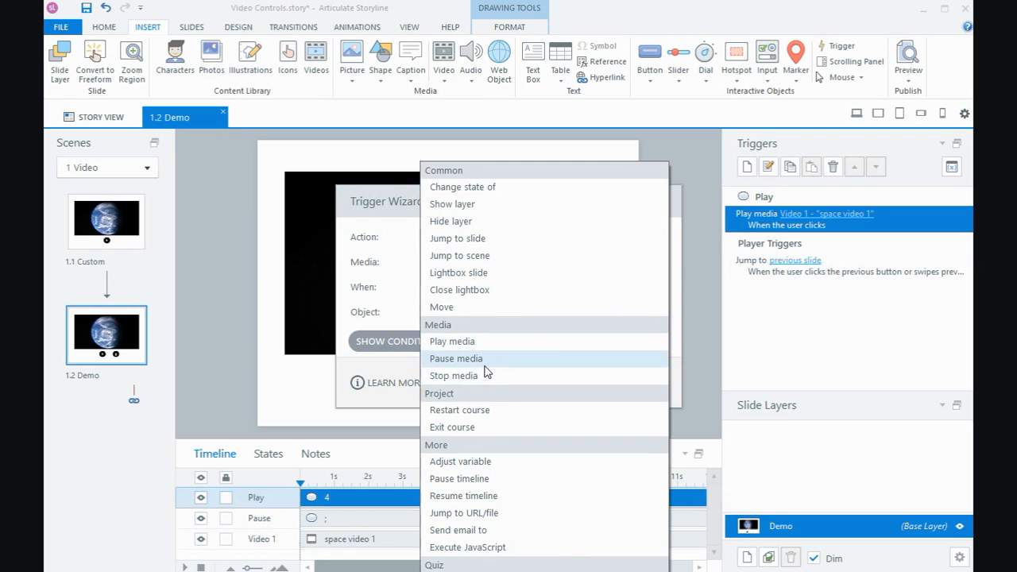
Add a Pause media trigger for Video 1 with Pause as the clicked object.
{"action": "left_click", "coordinate": [455, 358]}
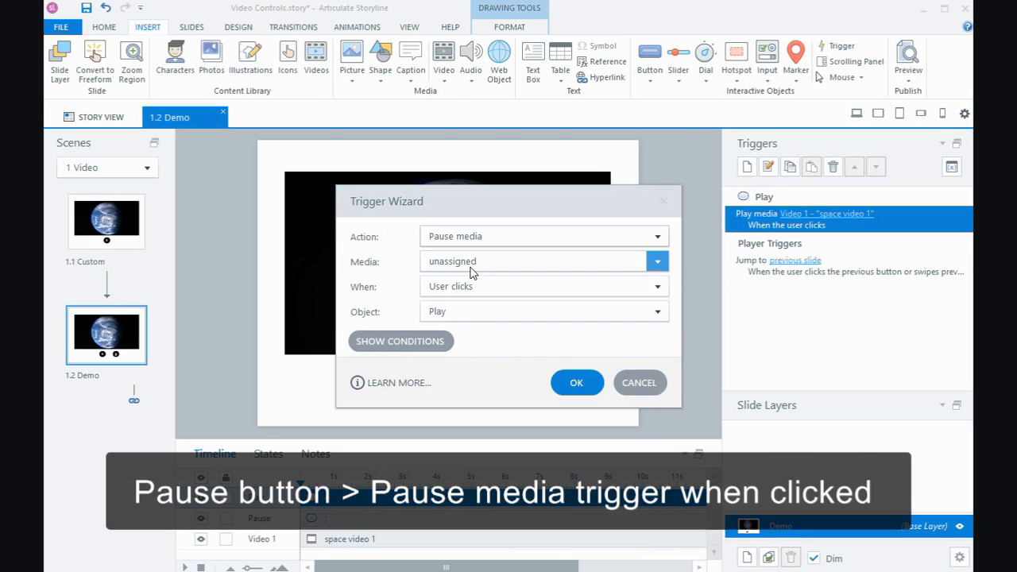
{"action": "left_click", "coordinate": [656, 261]}
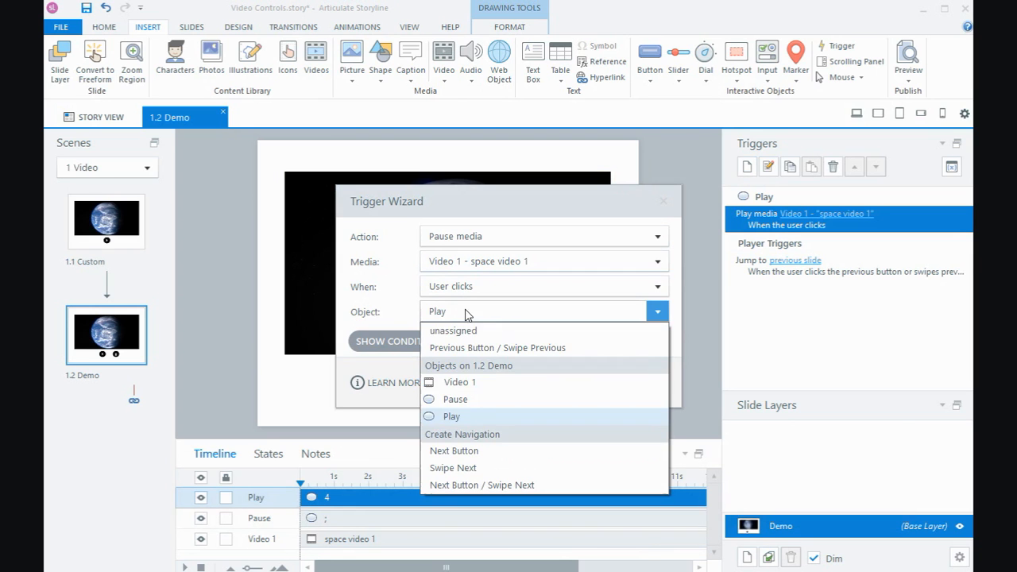
{"action": "left_click", "coordinate": [455, 399]}
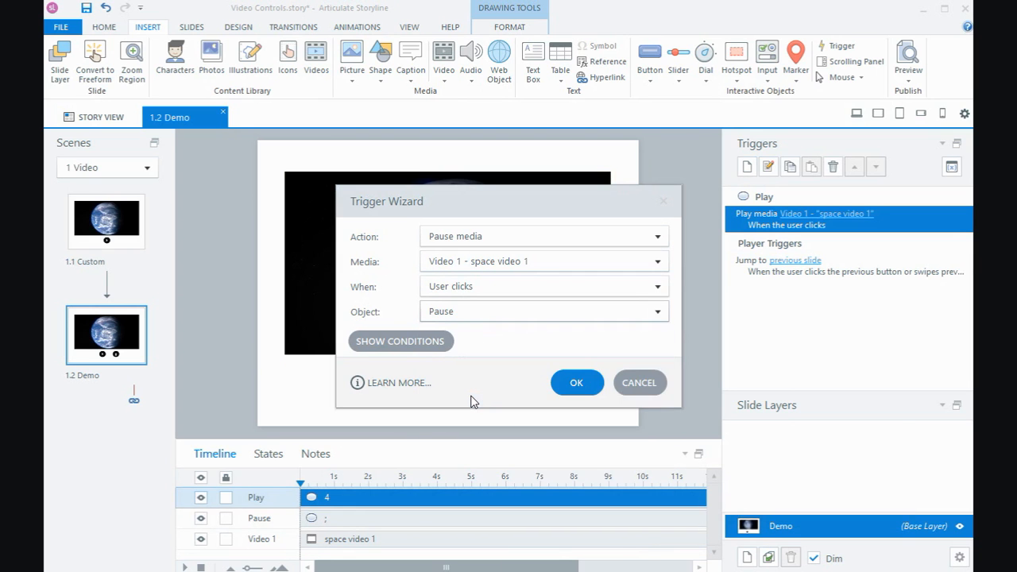
{"action": "left_click", "coordinate": [576, 382]}
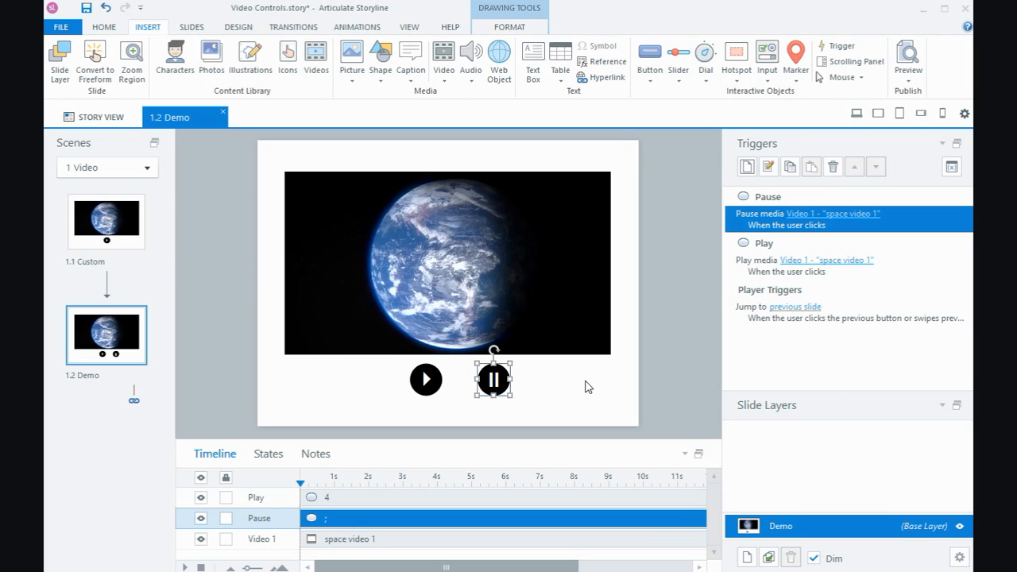
{"action": "mouse_move", "coordinate": [506, 389]}
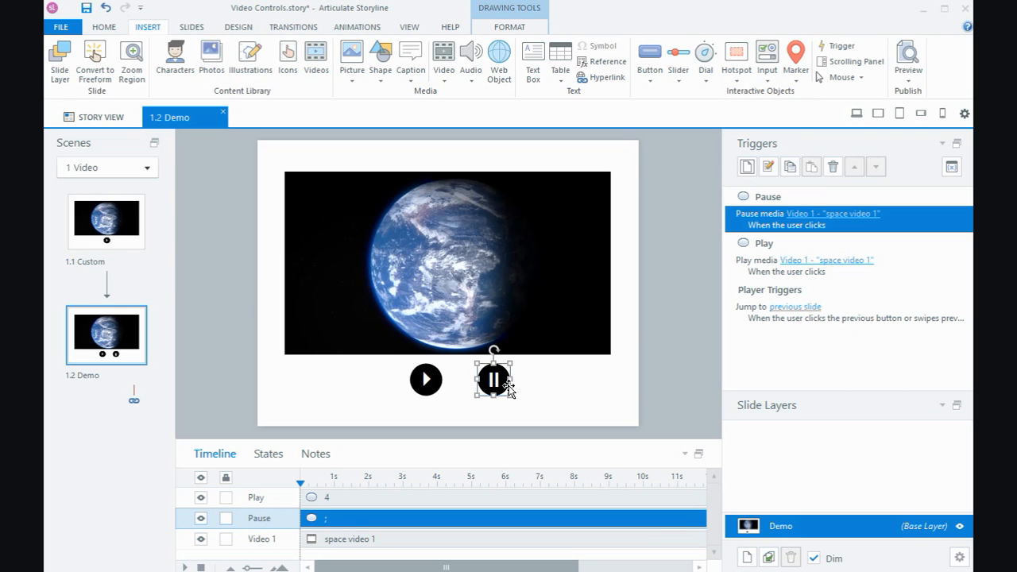
{"action": "mouse_move", "coordinate": [496, 394]}
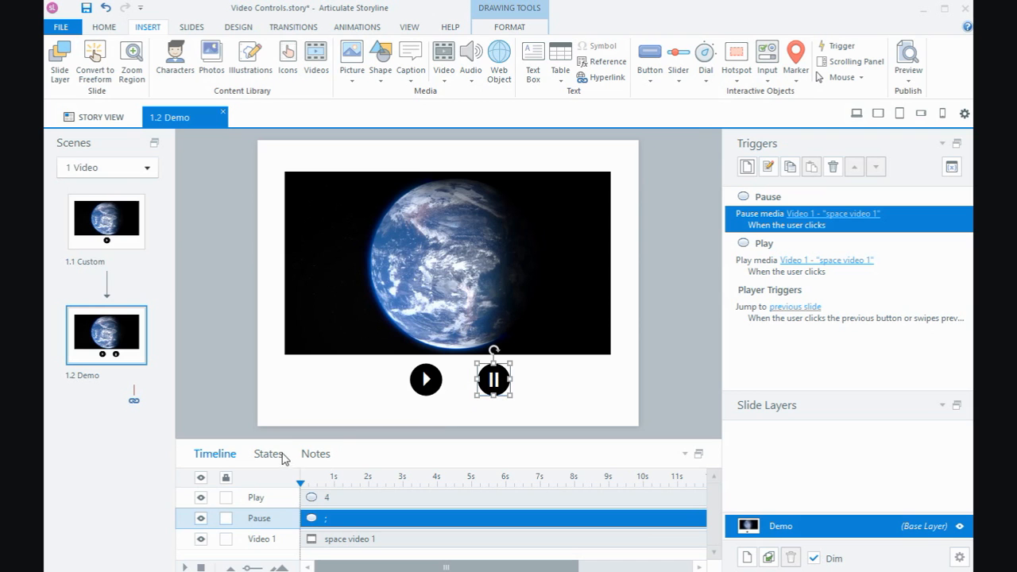
Set the Pause shape's Initial state to Hidden in the States tab.
{"action": "left_click", "coordinate": [268, 453]}
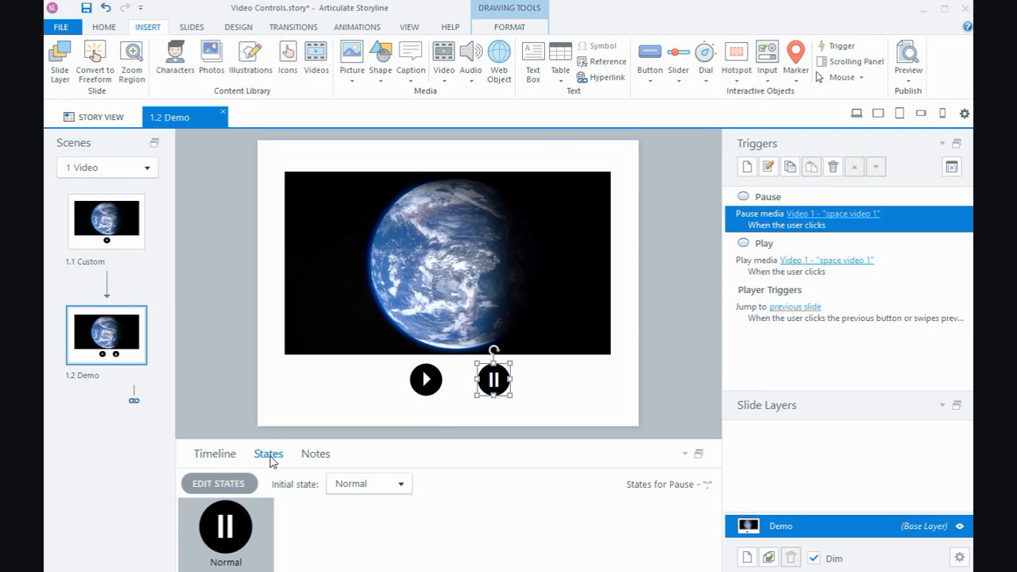
{"action": "left_click", "coordinate": [401, 483]}
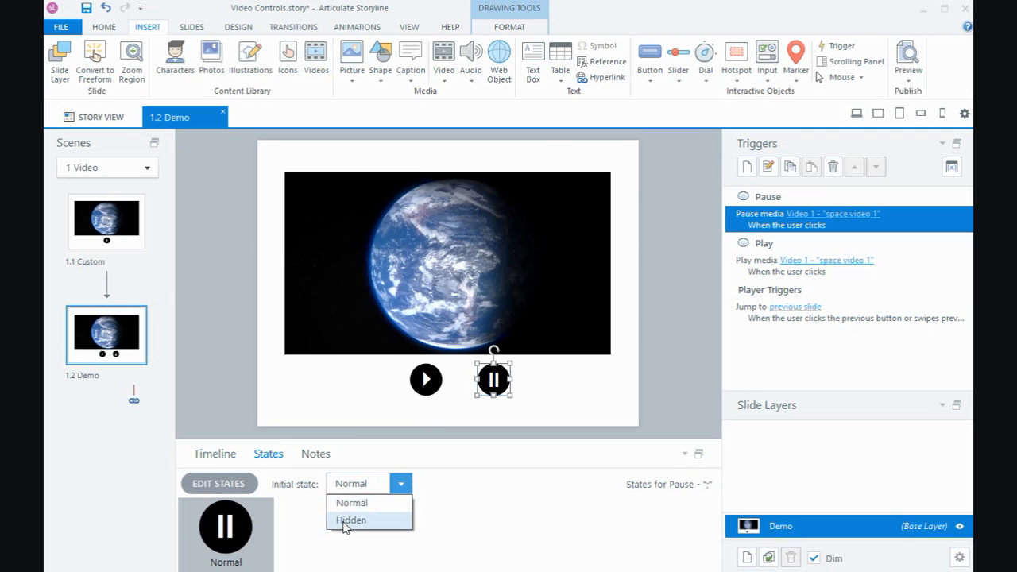
{"action": "left_click", "coordinate": [351, 520]}
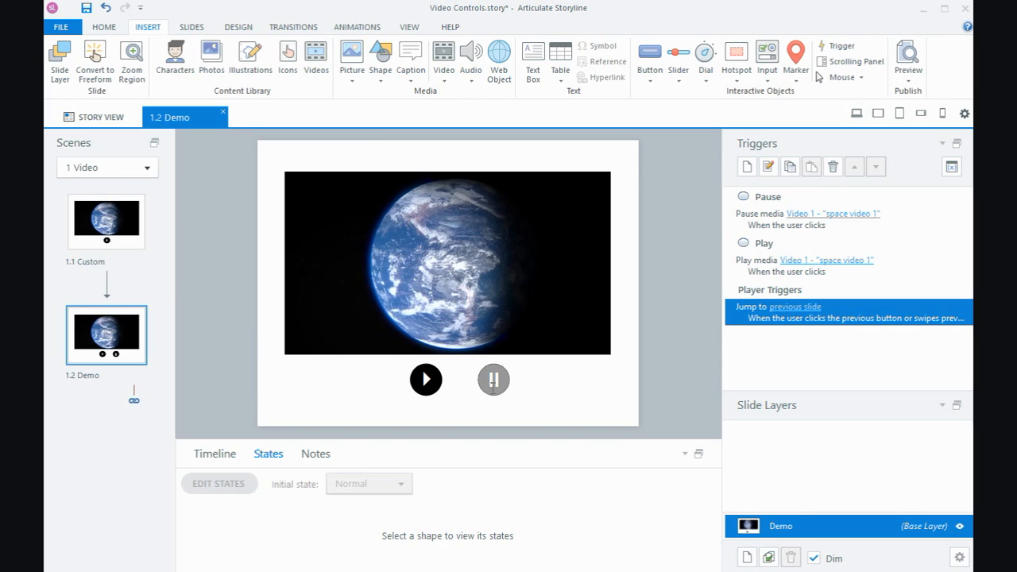
{"action": "mouse_move", "coordinate": [726, 221]}
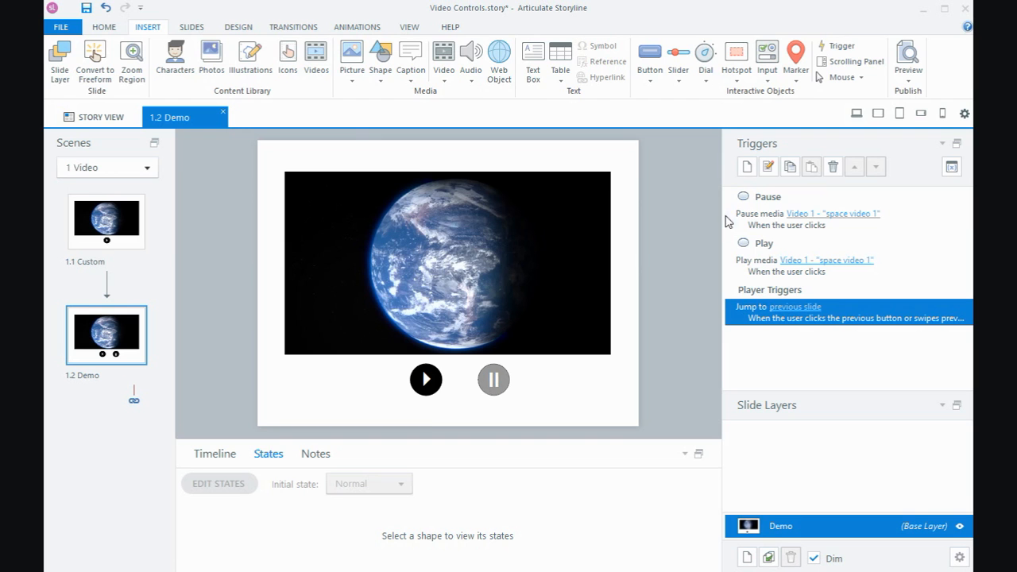
Add a trigger changing the Play shape's state to Hidden when Play is clicked.
{"action": "left_click", "coordinate": [426, 379]}
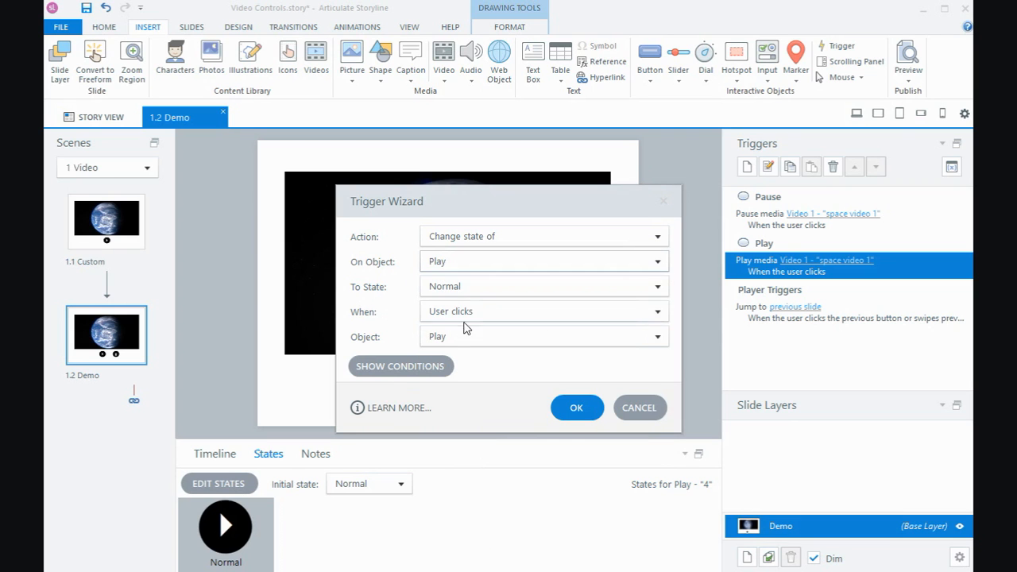
{"action": "left_click", "coordinate": [656, 286]}
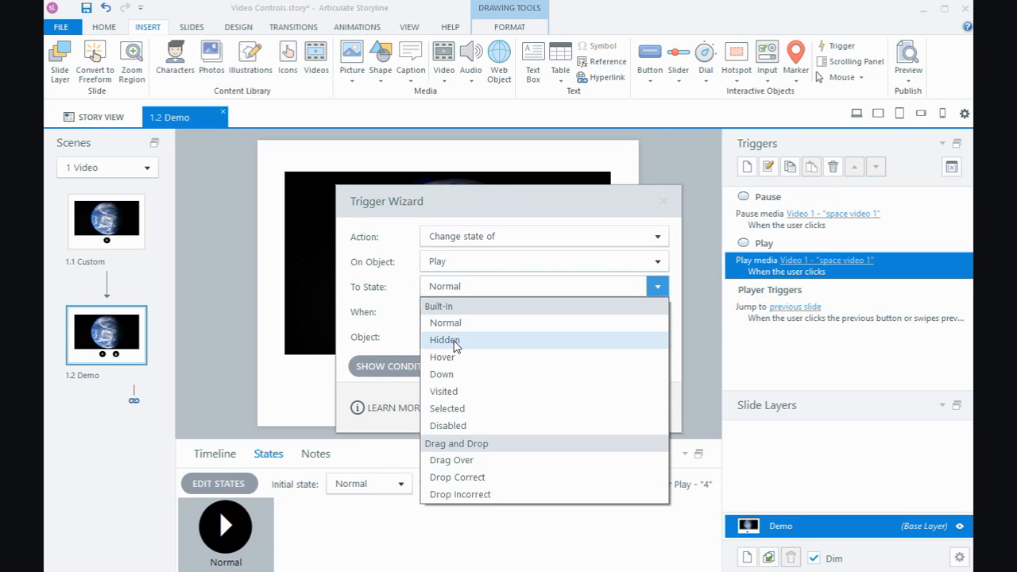
{"action": "left_click", "coordinate": [445, 340]}
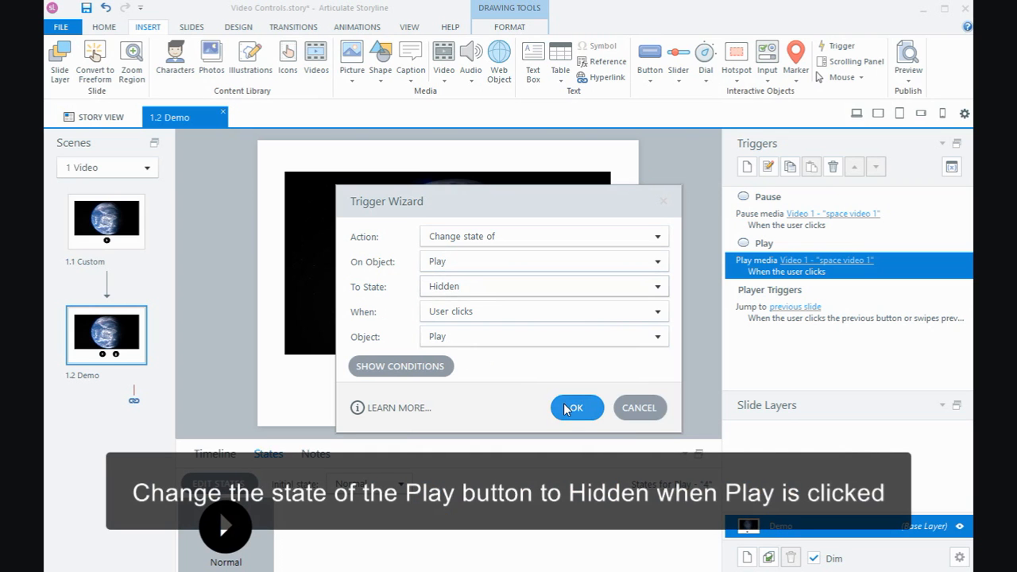
{"action": "left_click", "coordinate": [577, 407]}
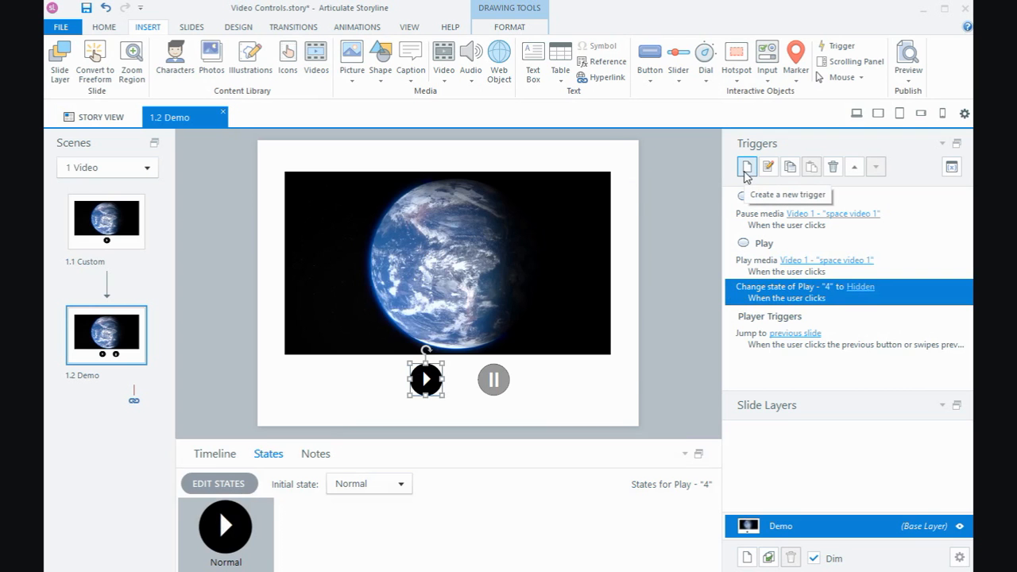
Add a trigger returning the Pause shape to Normal when Play is clicked.
{"action": "left_click", "coordinate": [747, 166]}
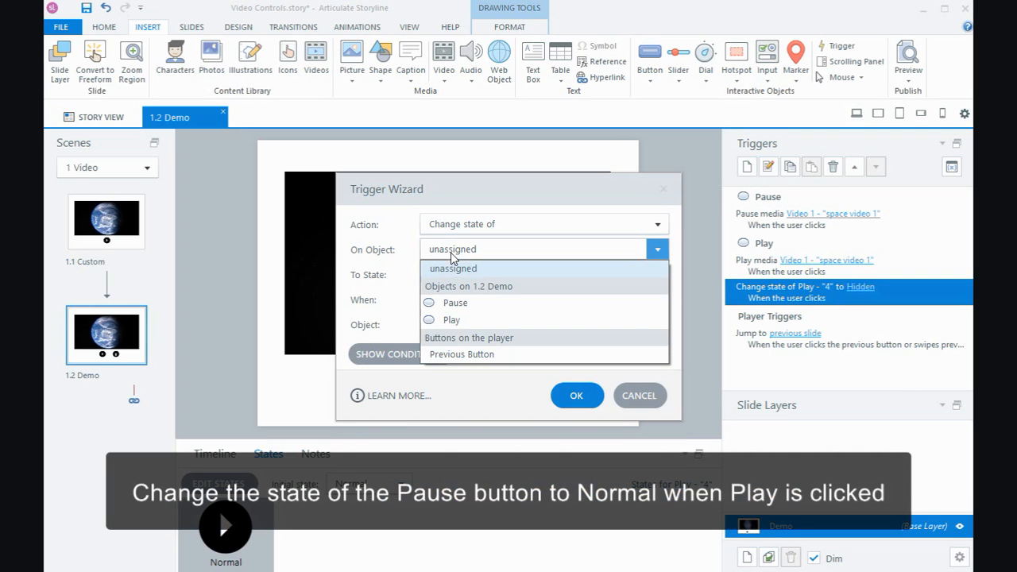
{"action": "left_click", "coordinate": [454, 302]}
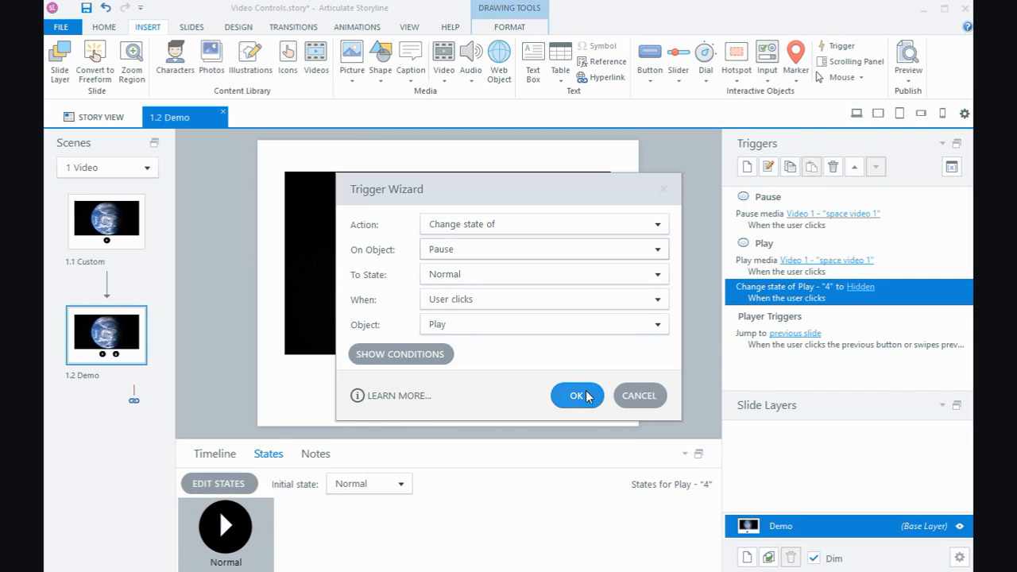
{"action": "left_click", "coordinate": [578, 395]}
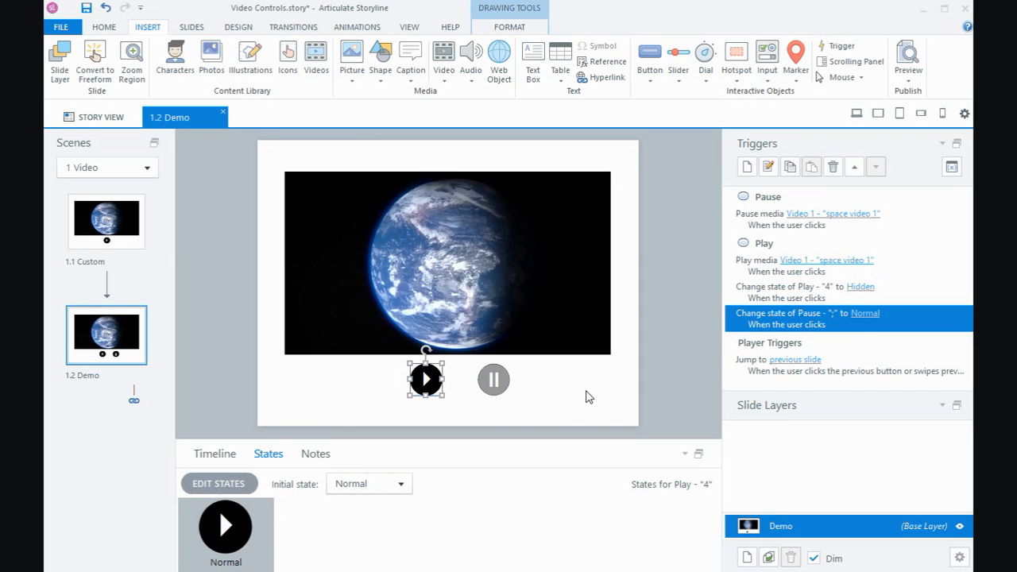
{"action": "left_click", "coordinate": [492, 379]}
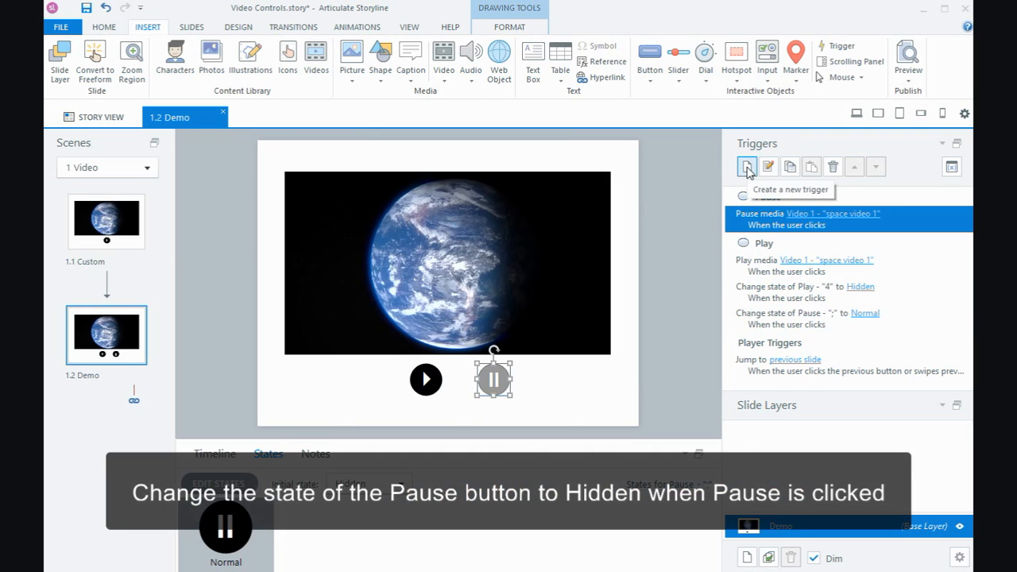
Add two Pause-click triggers: change Pause to Hidden and change Play to Normal.
{"action": "left_click", "coordinate": [746, 167]}
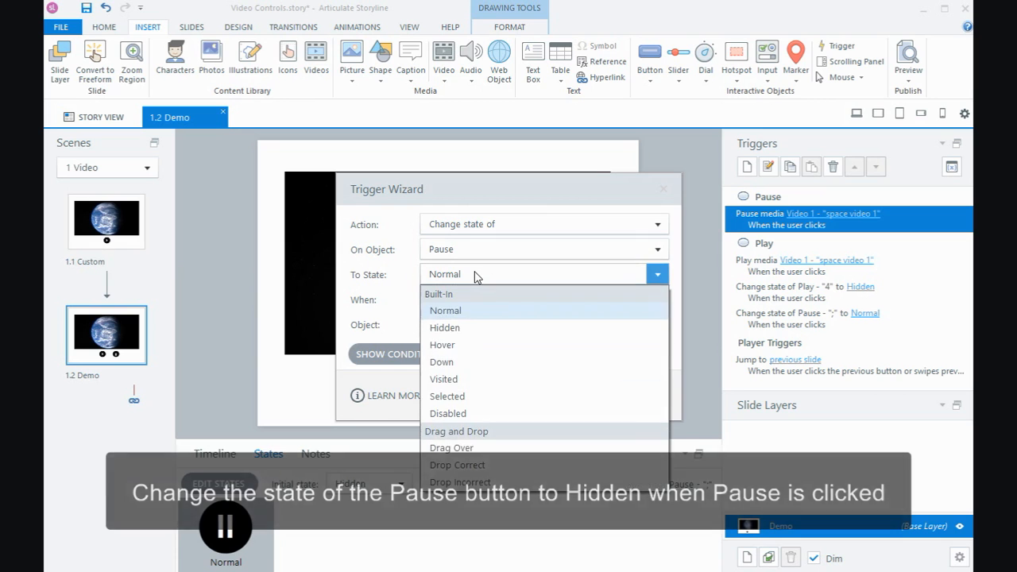
{"action": "left_click", "coordinate": [444, 327]}
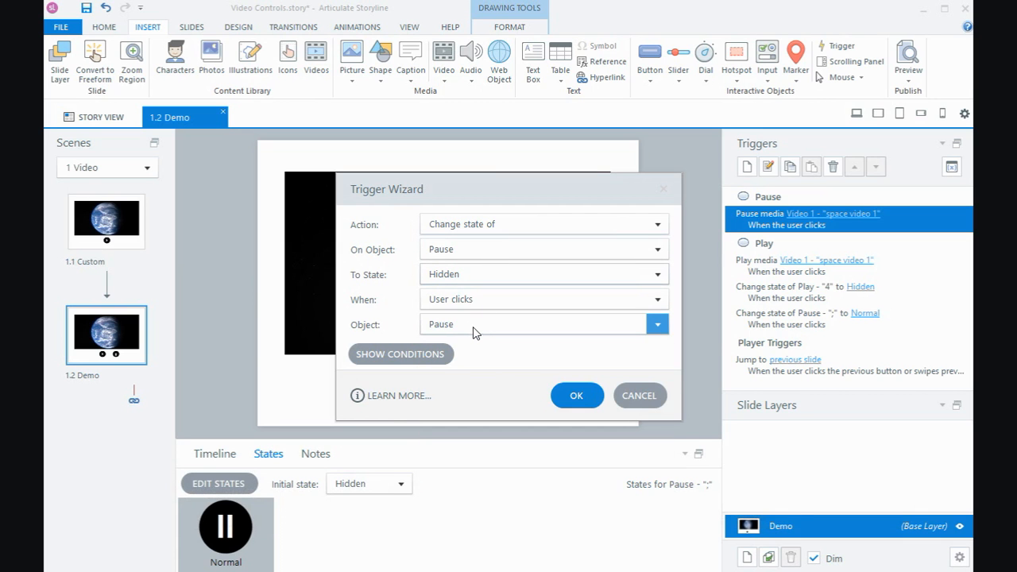
{"action": "left_click", "coordinate": [576, 394]}
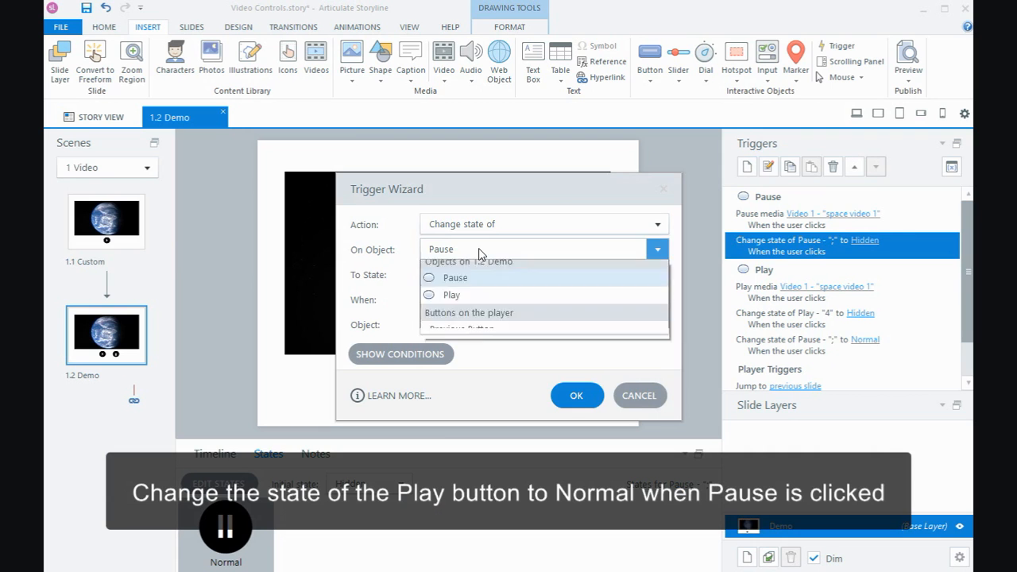
{"action": "left_click", "coordinate": [451, 294]}
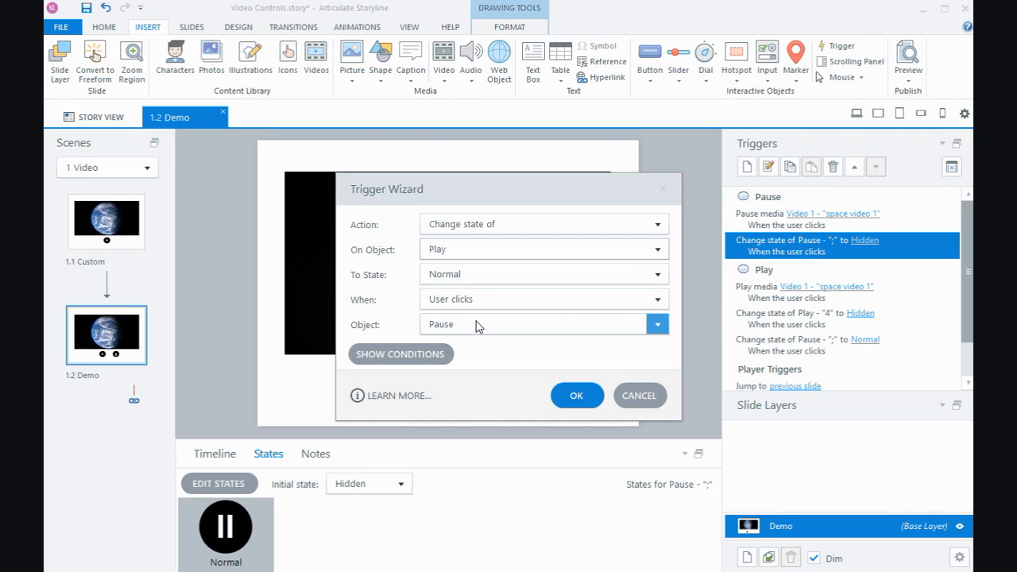
{"action": "left_click", "coordinate": [577, 395]}
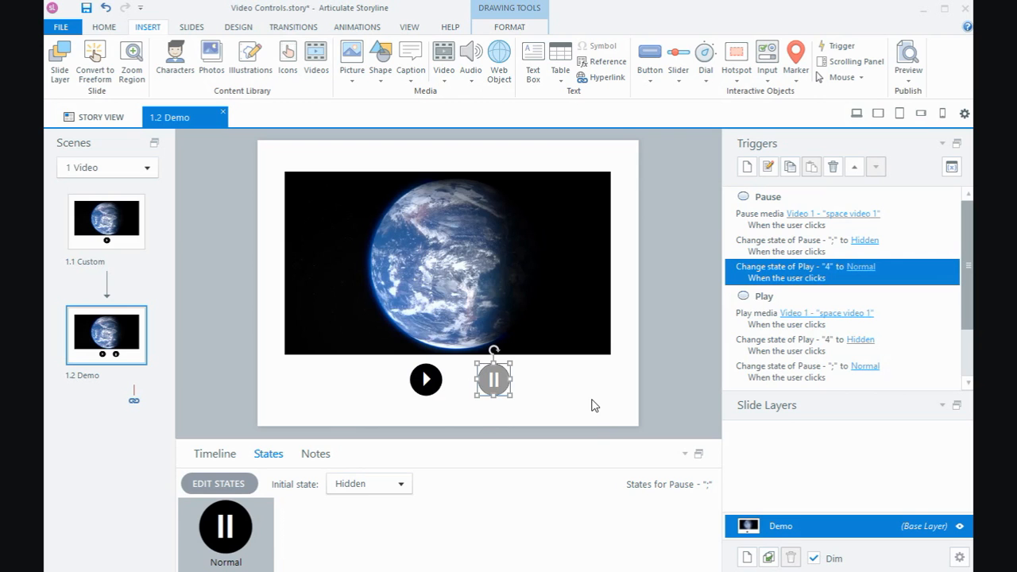
{"action": "mouse_move", "coordinate": [505, 390]}
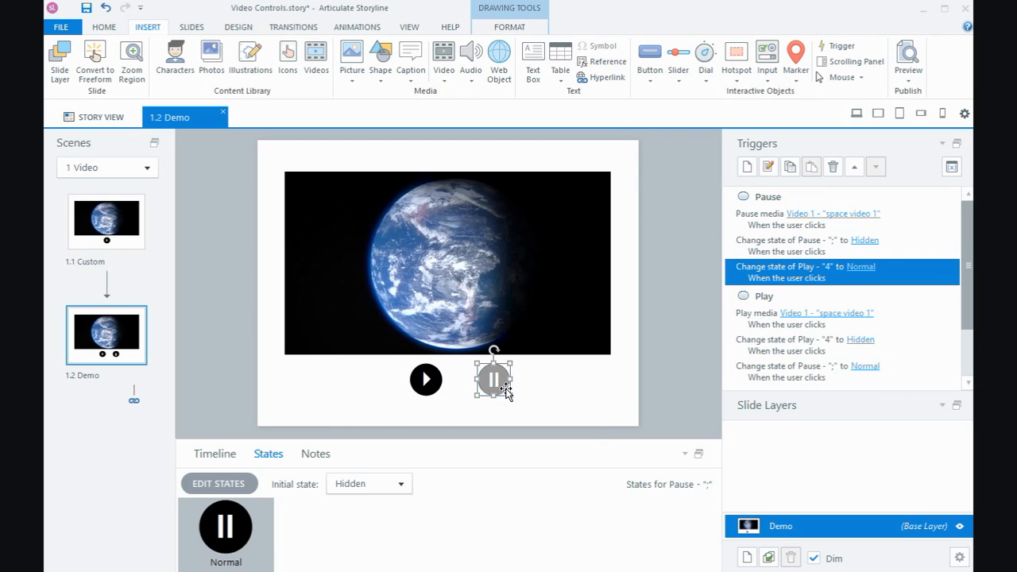
Drag the Pause shape onto the Play shape until they snap, then preview the slide.
{"action": "left_click_drag", "start_coordinate": [494, 378], "coordinate": [484, 381]}
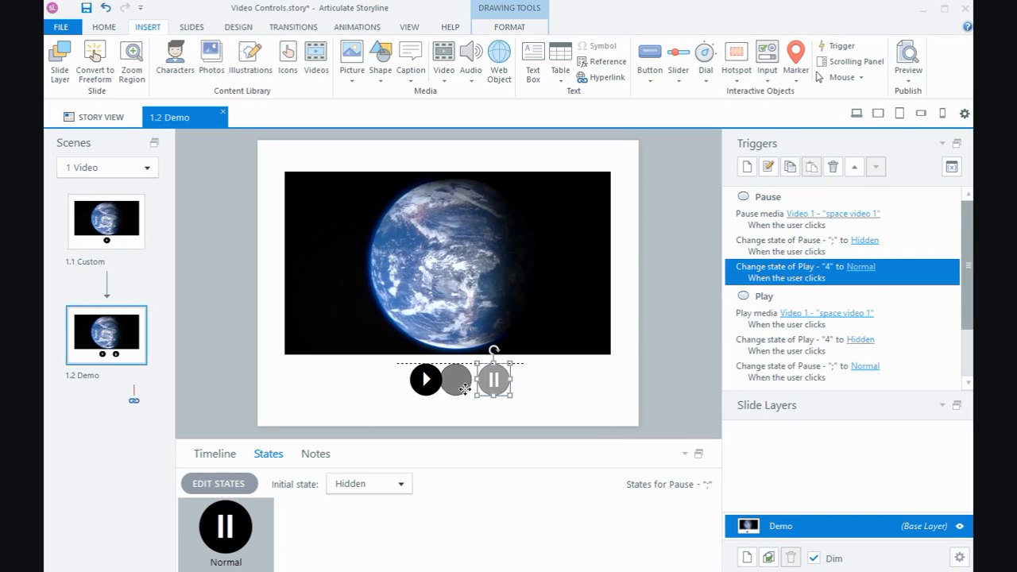
{"action": "left_click_drag", "start_coordinate": [492, 379], "coordinate": [457, 379]}
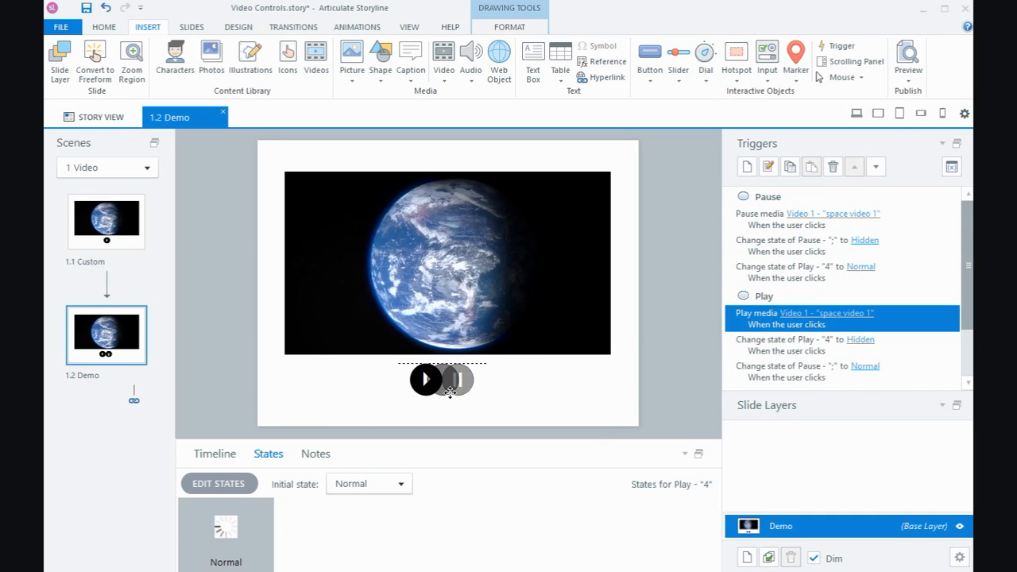
{"action": "left_click", "coordinate": [458, 379]}
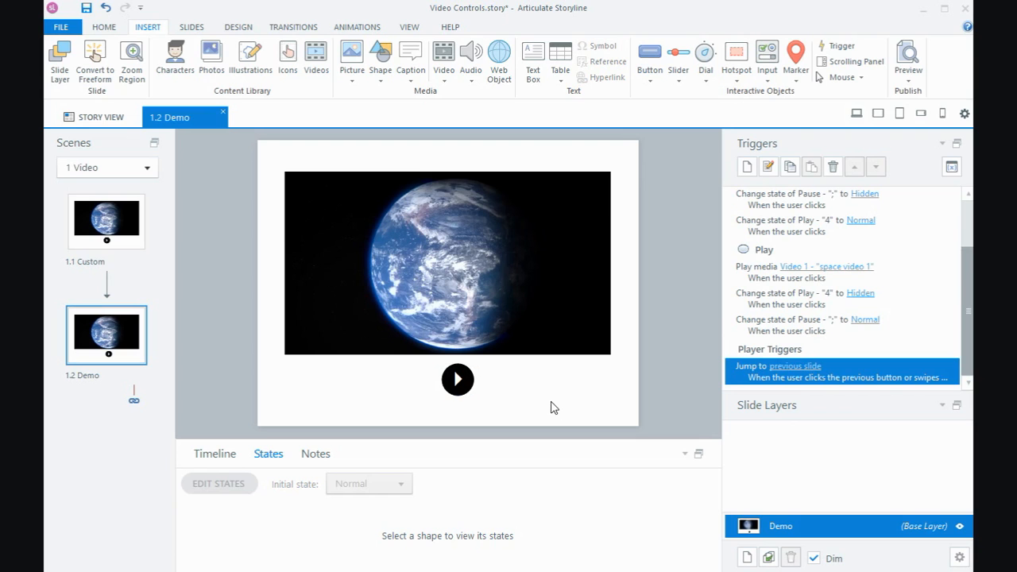
{"action": "left_click", "coordinate": [907, 60]}
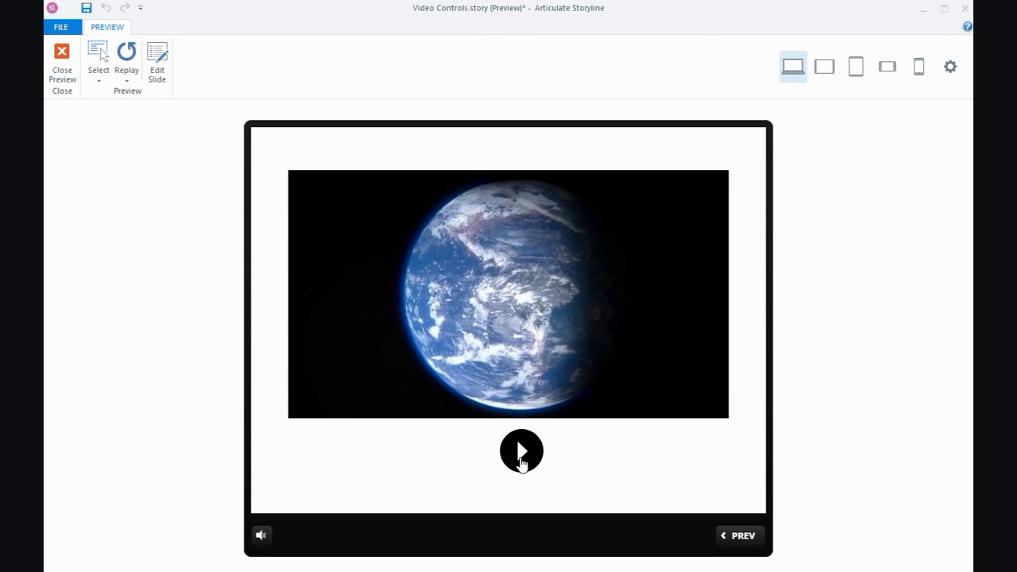
Click the stacked control eight times, alternately playing and pausing the Earth video.
{"action": "left_click", "coordinate": [521, 450]}
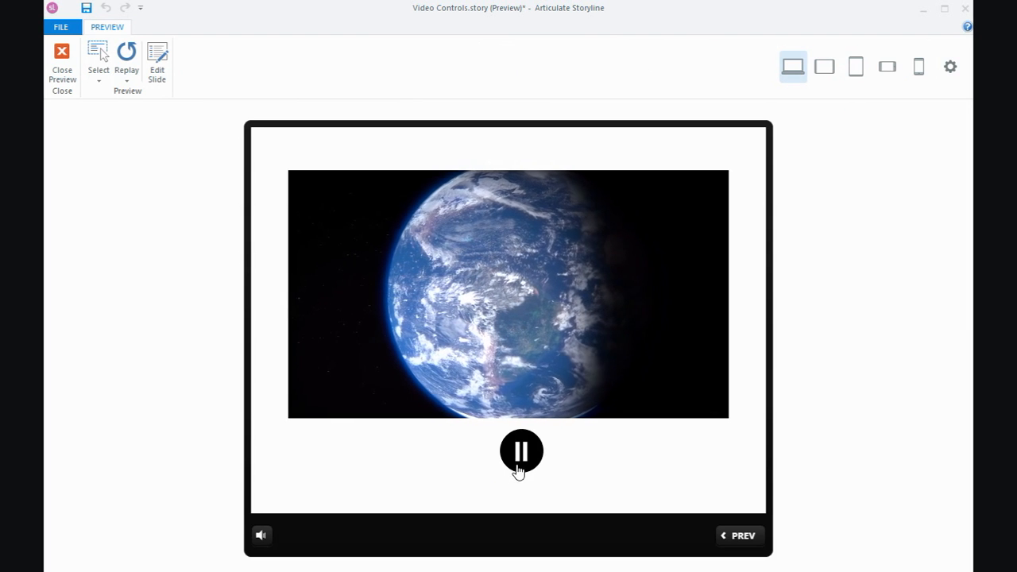
{"action": "left_click", "coordinate": [521, 451]}
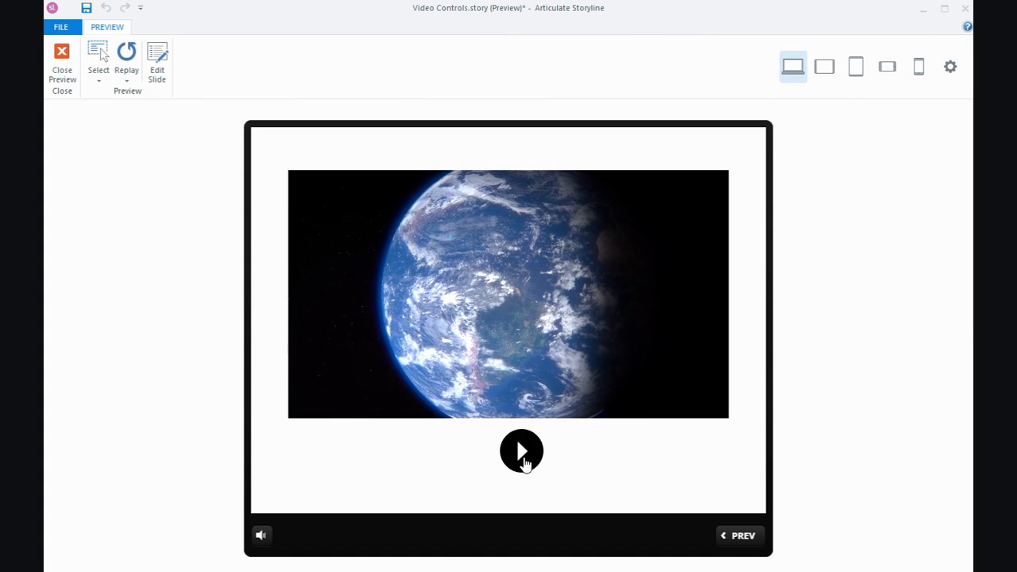
{"action": "left_click", "coordinate": [521, 451]}
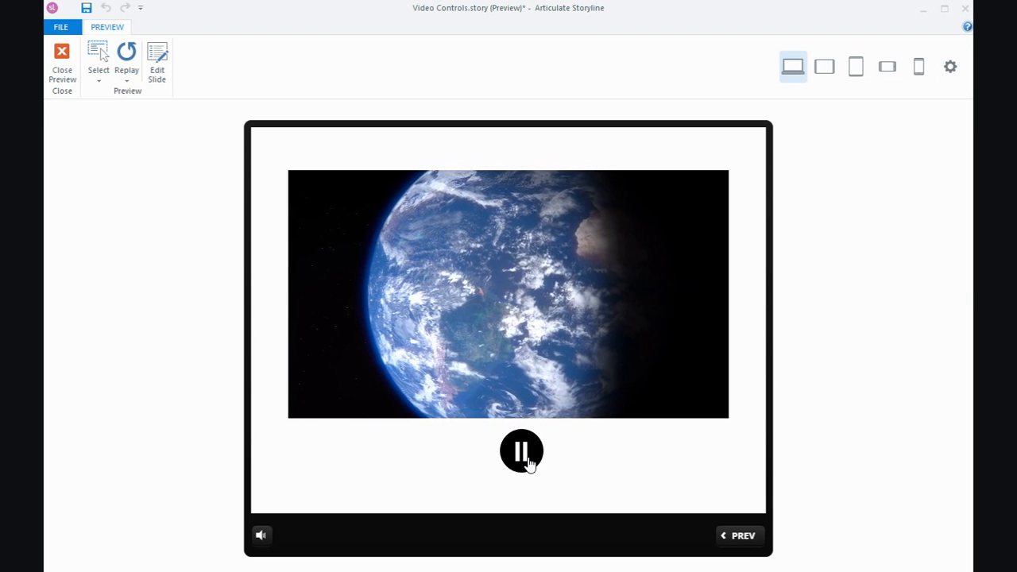
{"action": "left_click", "coordinate": [522, 451]}
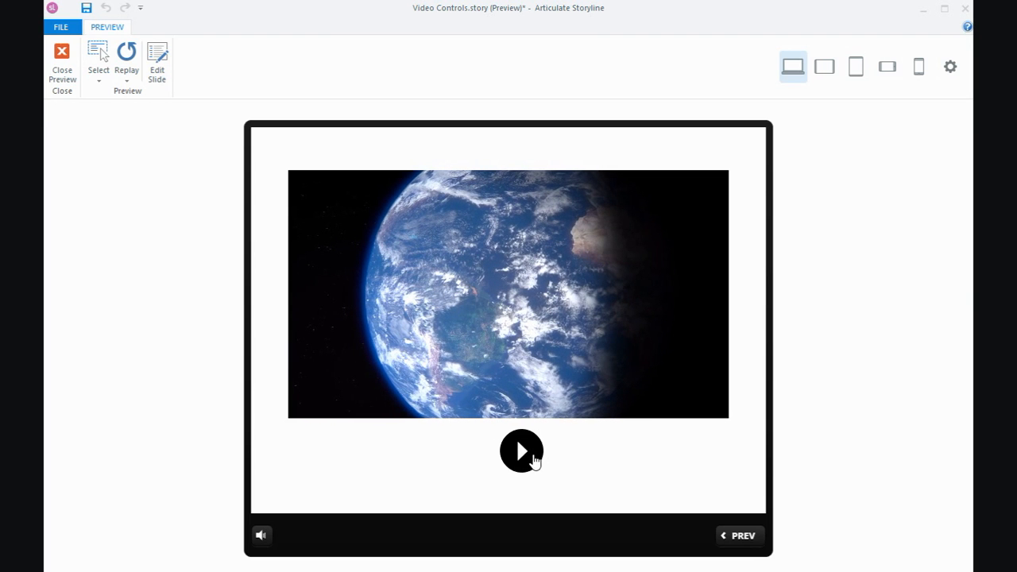
{"action": "left_click", "coordinate": [521, 451]}
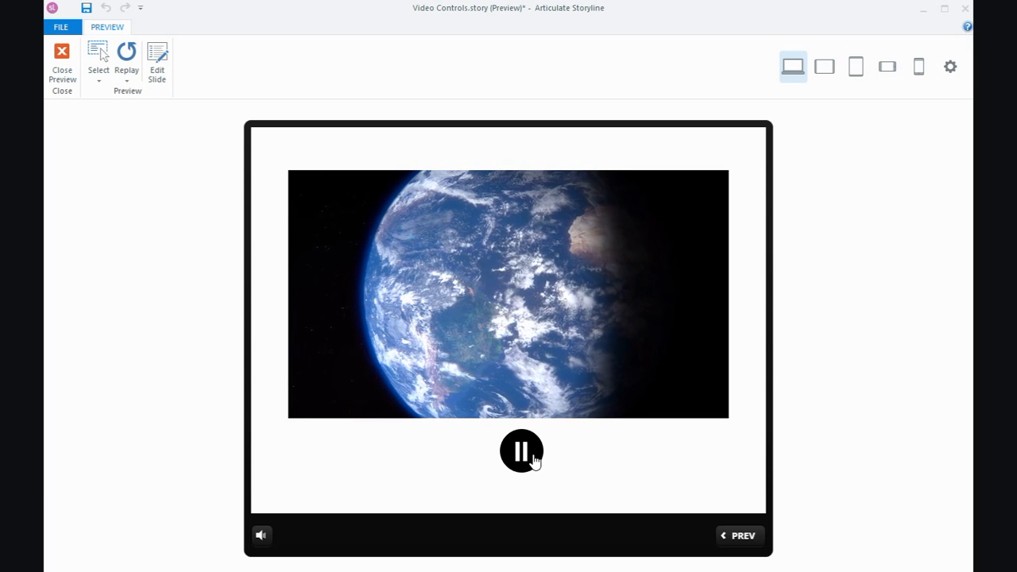
{"action": "left_click", "coordinate": [521, 451]}
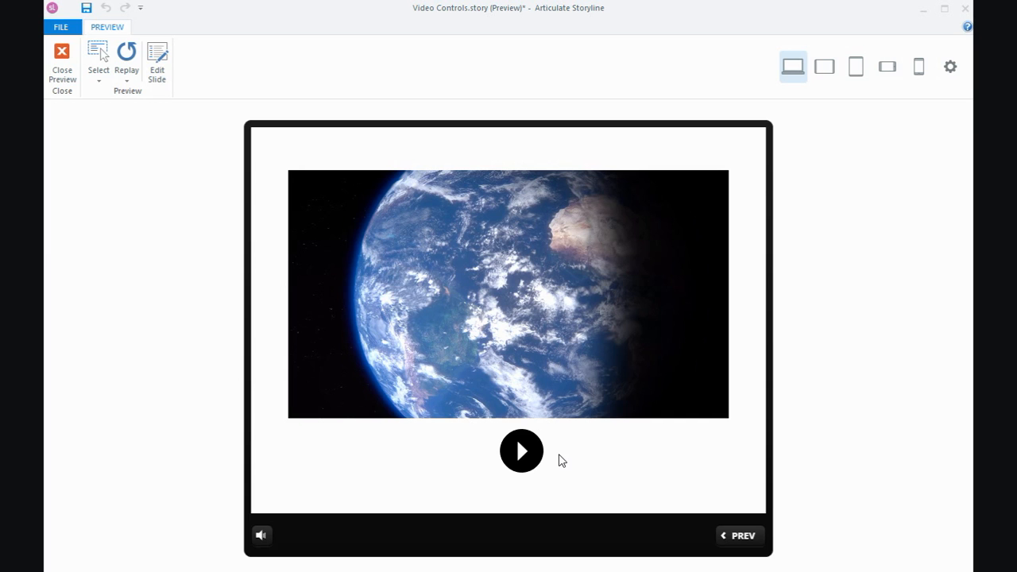
{"action": "left_click", "coordinate": [521, 451]}
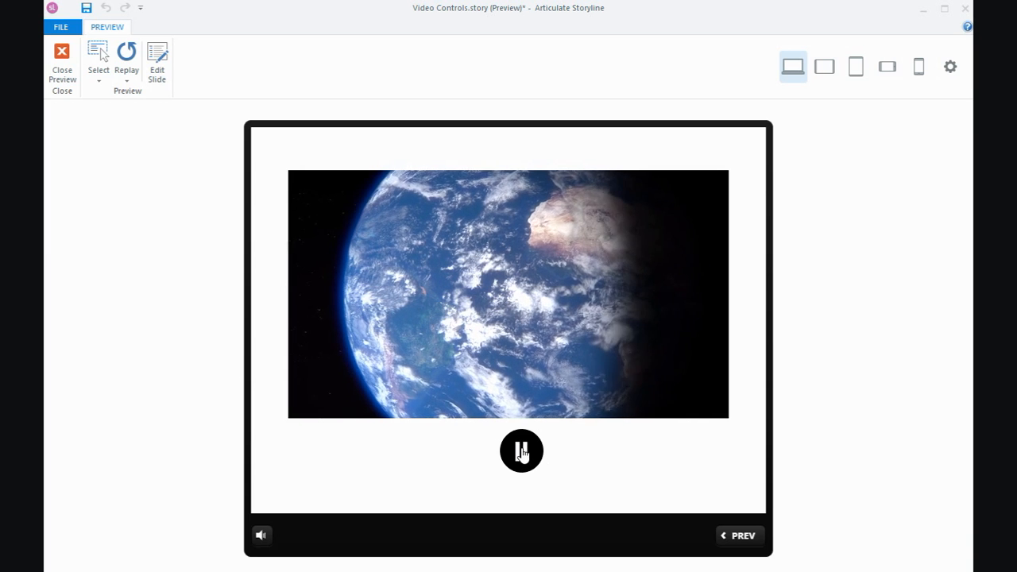
{"action": "left_click", "coordinate": [521, 450]}
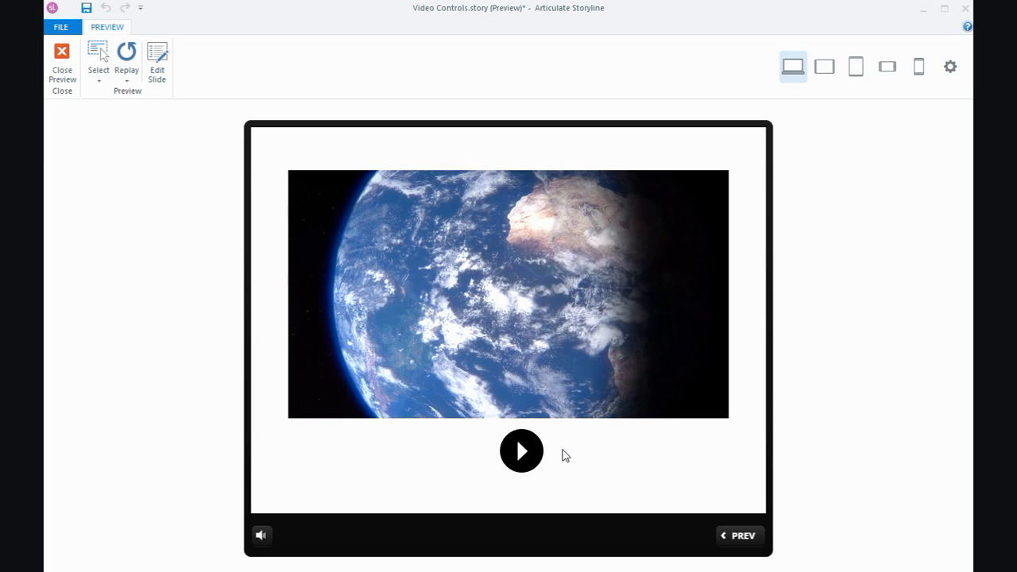